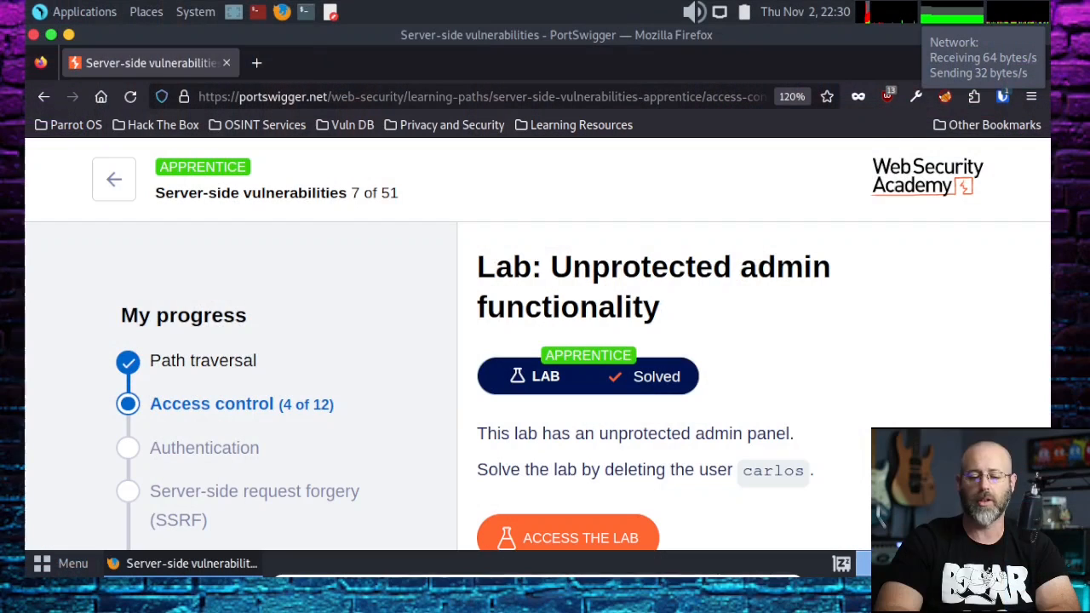
{"action": "mouse_move", "coordinate": [744, 250]}
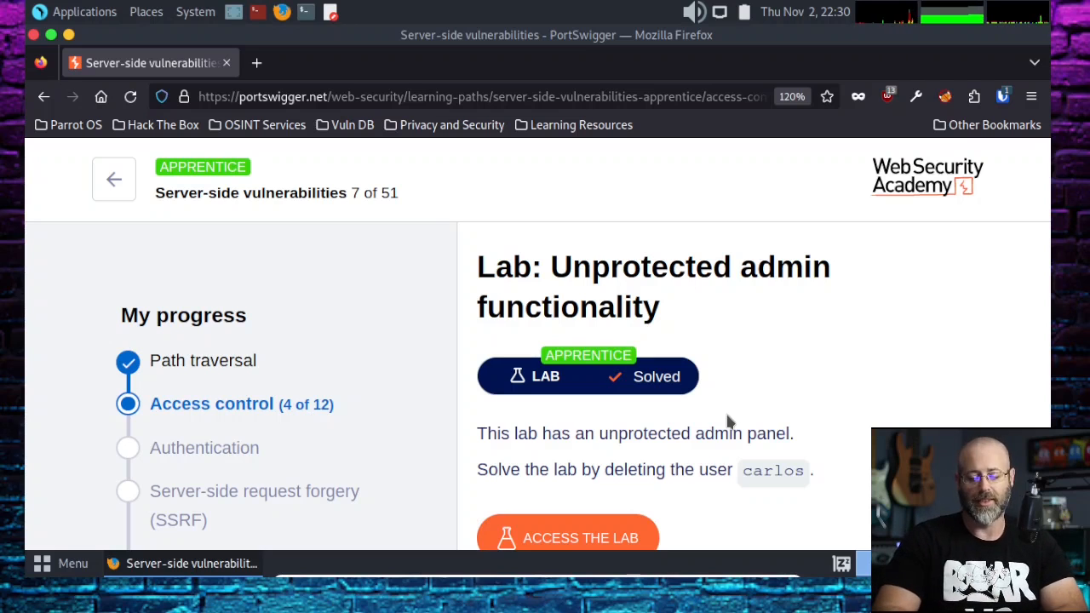
{"action": "mouse_move", "coordinate": [798, 386]}
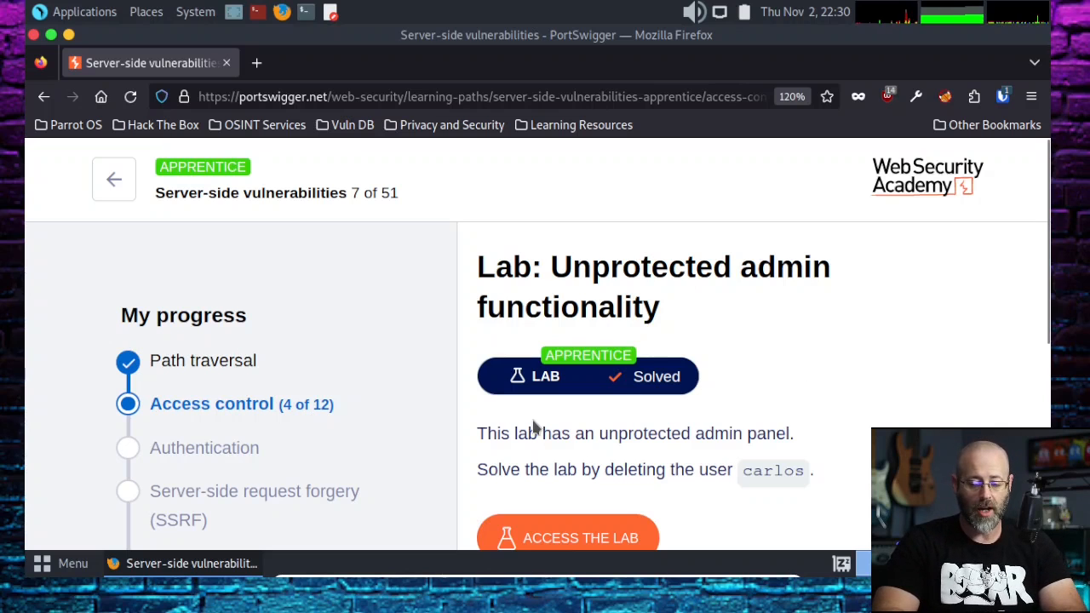
Read the Unprotected admin functionality brief, highlighting key sentences, and launch the lab
{"action": "left_click_drag", "start_coordinate": [518, 432], "coordinate": [592, 433]}
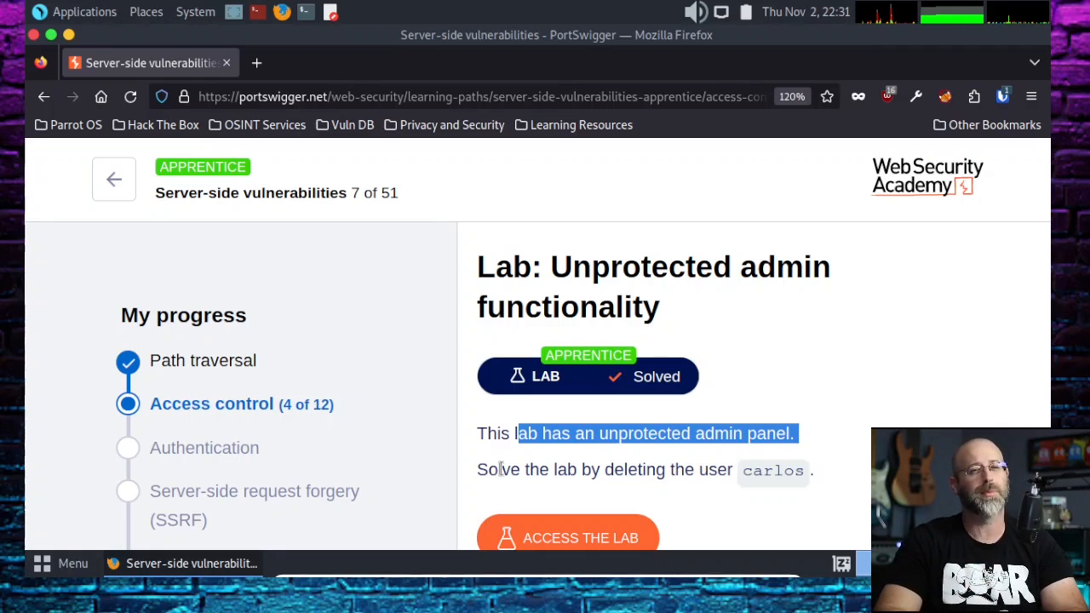
{"action": "left_click", "coordinate": [520, 469]}
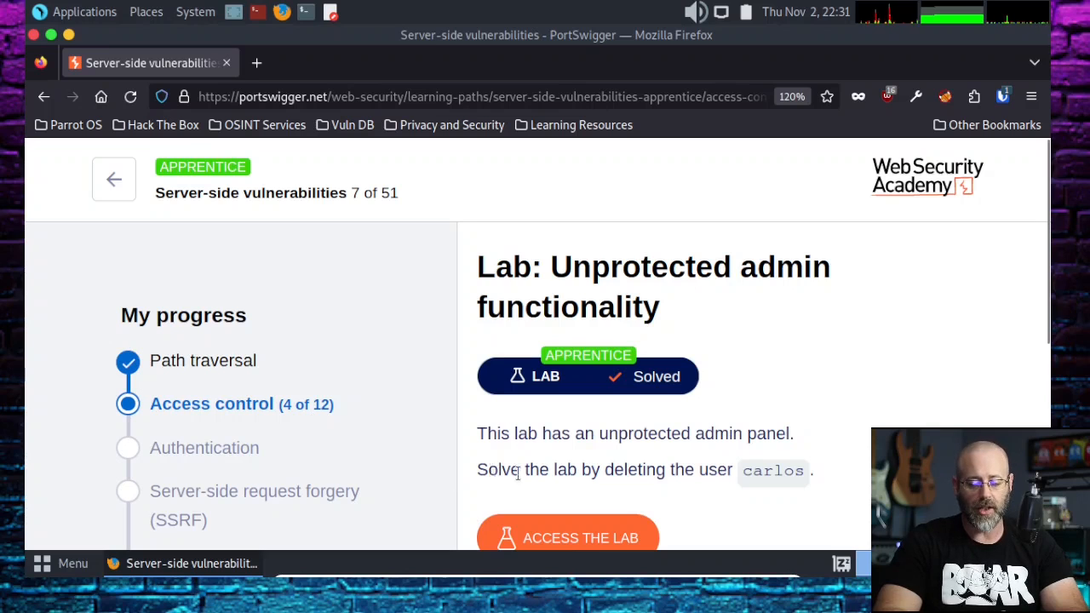
{"action": "left_click_drag", "start_coordinate": [486, 469], "coordinate": [694, 469]}
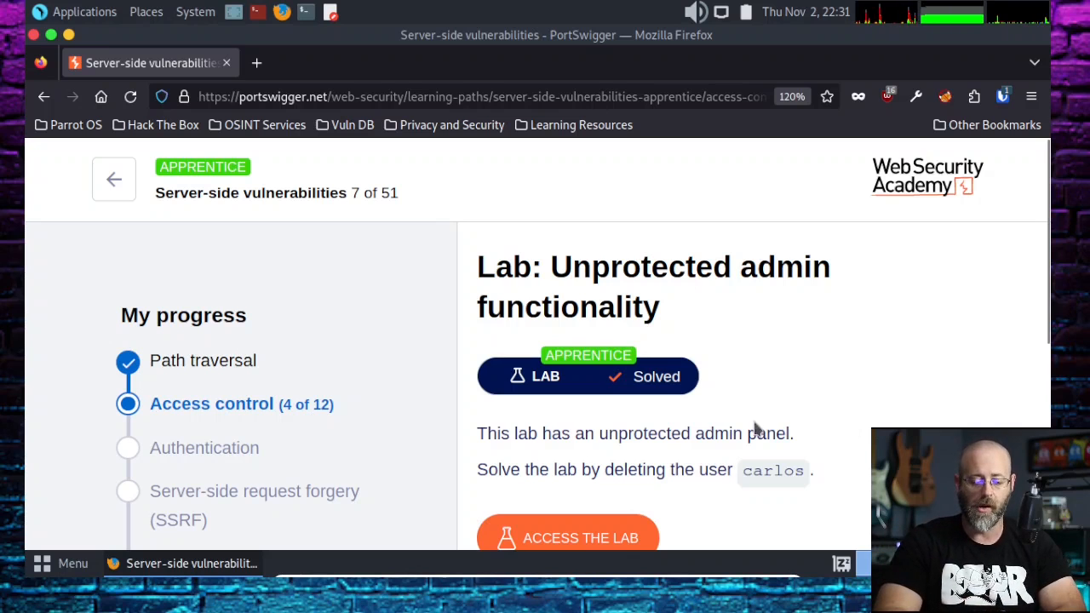
{"action": "left_click", "coordinate": [256, 63]}
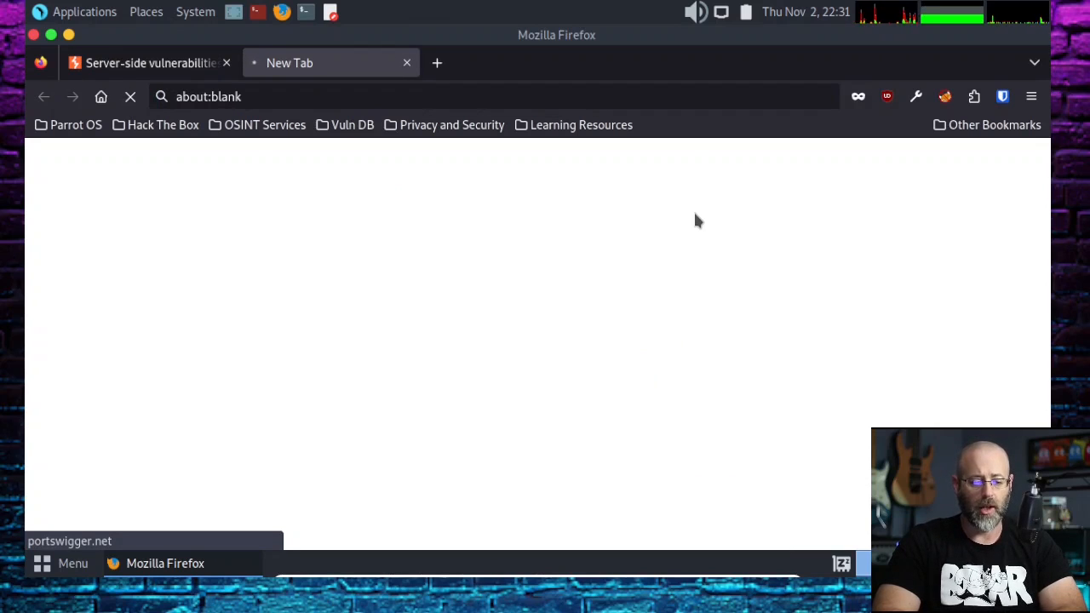
{"action": "mouse_move", "coordinate": [662, 217]}
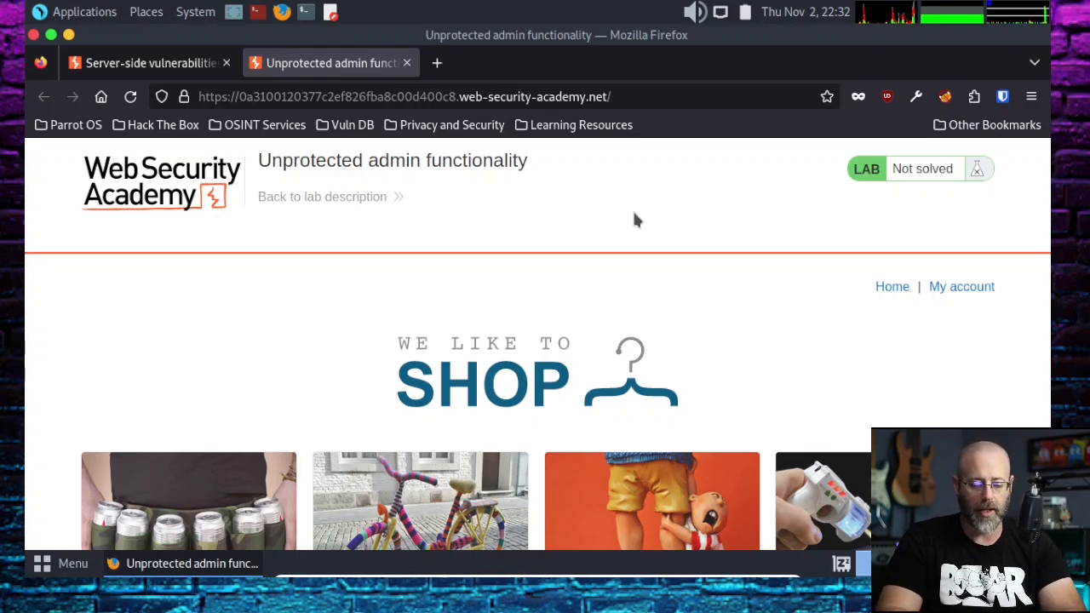
{"action": "mouse_move", "coordinate": [272, 305]}
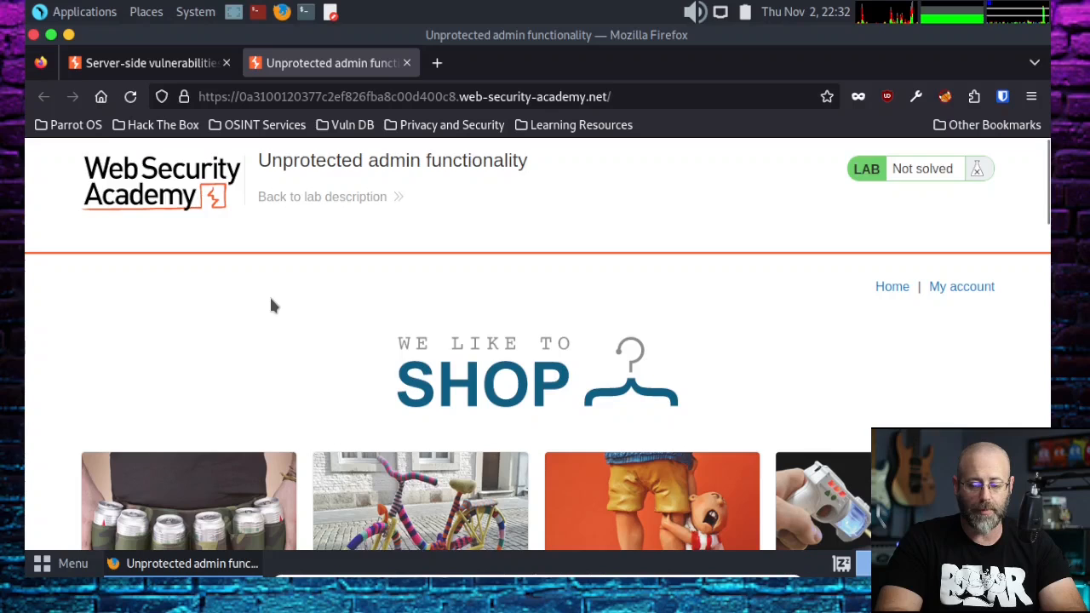
Browse the shop, view the Six Pack Beer Belt product page, then return Home
{"action": "scroll", "scroll_direction": "down", "scroll_amount": 3}
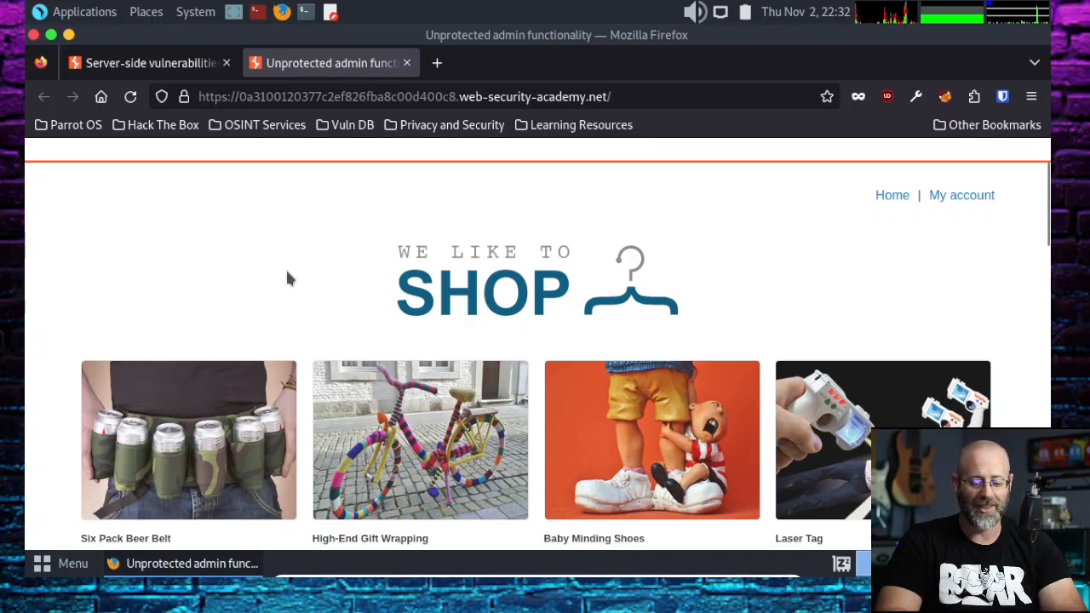
{"action": "mouse_move", "coordinate": [309, 288]}
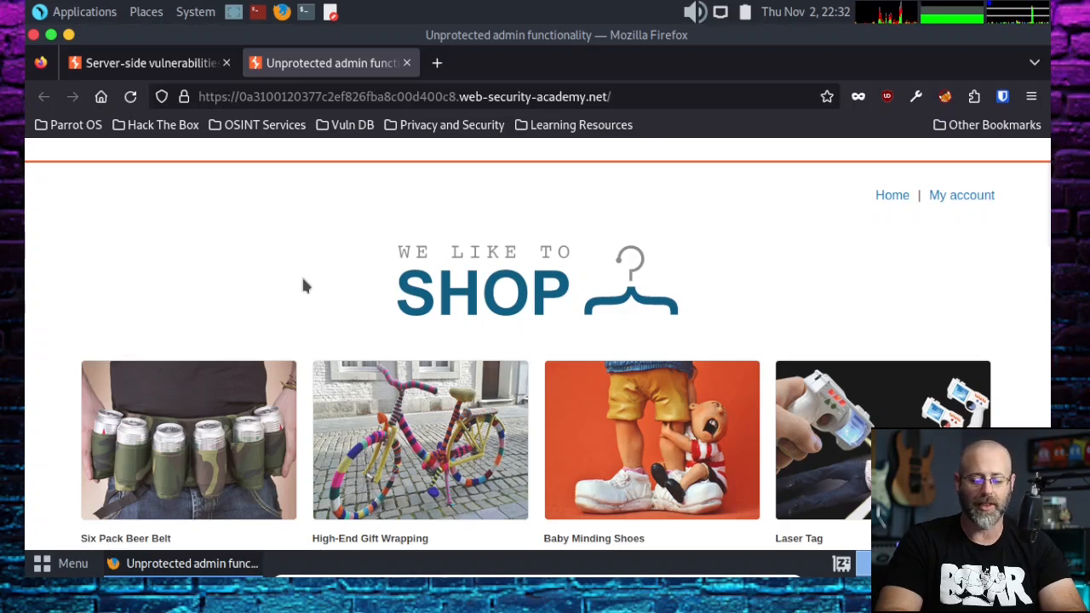
{"action": "scroll", "scroll_direction": "down", "scroll_amount": 3}
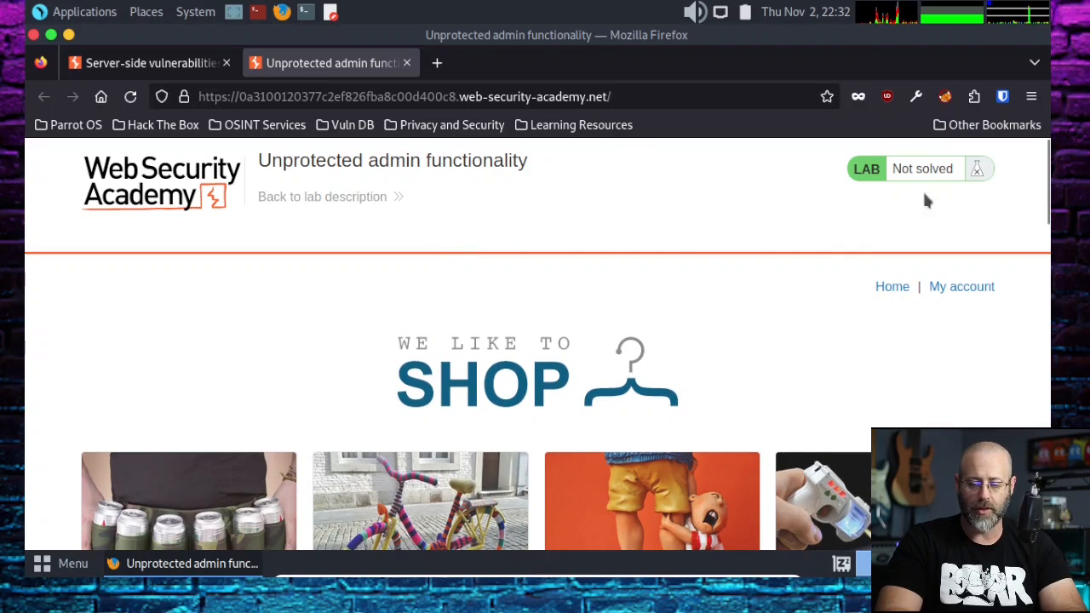
{"action": "mouse_move", "coordinate": [298, 351]}
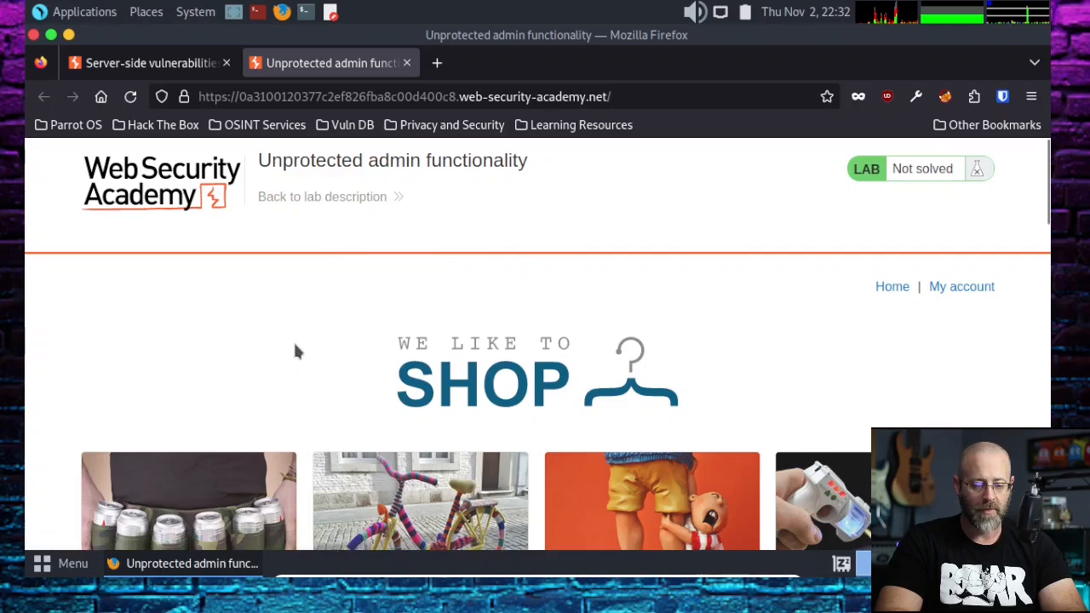
{"action": "scroll", "scroll_direction": "down", "scroll_amount": 3}
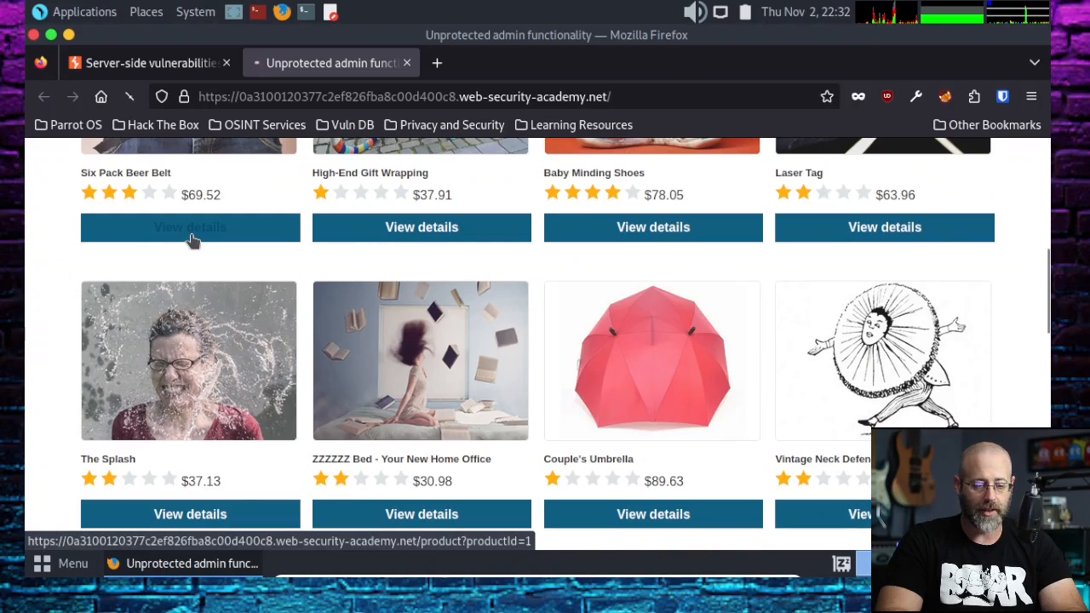
{"action": "left_click", "coordinate": [190, 226]}
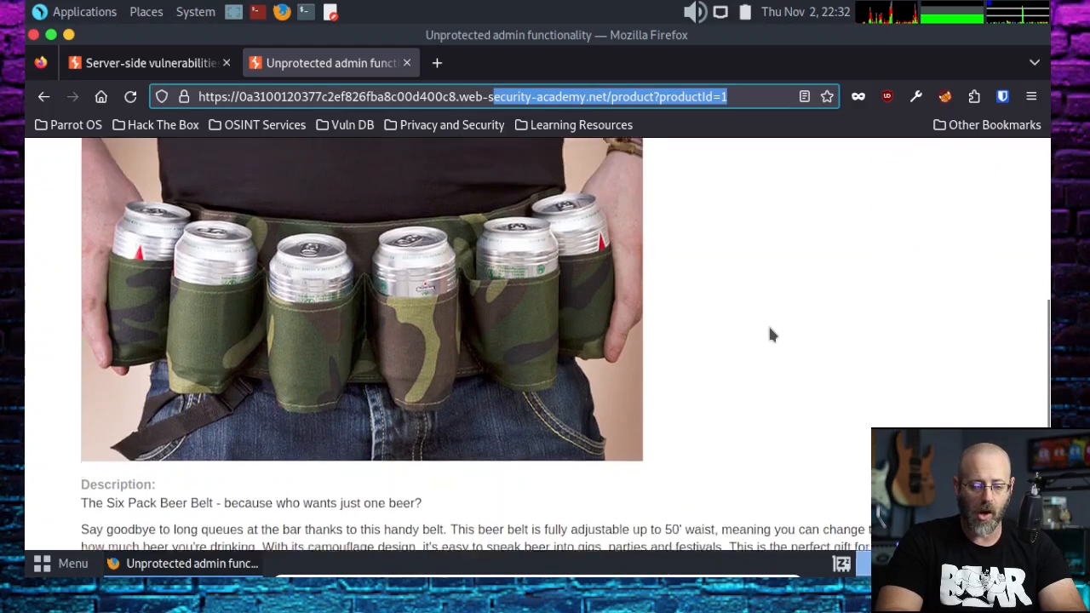
{"action": "scroll", "scroll_direction": "down", "scroll_amount": 3}
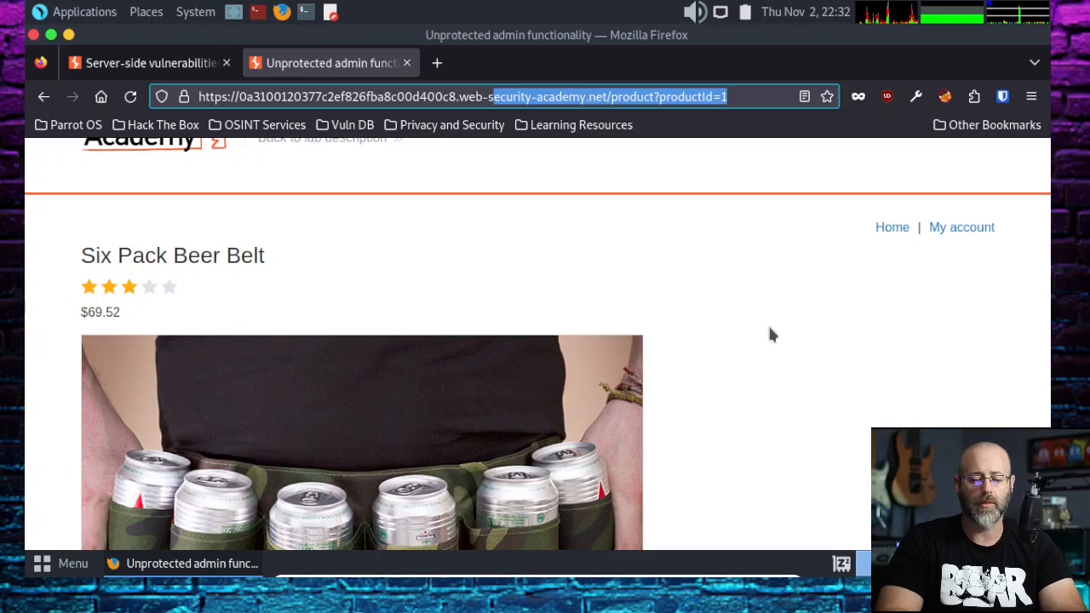
{"action": "mouse_move", "coordinate": [810, 258]}
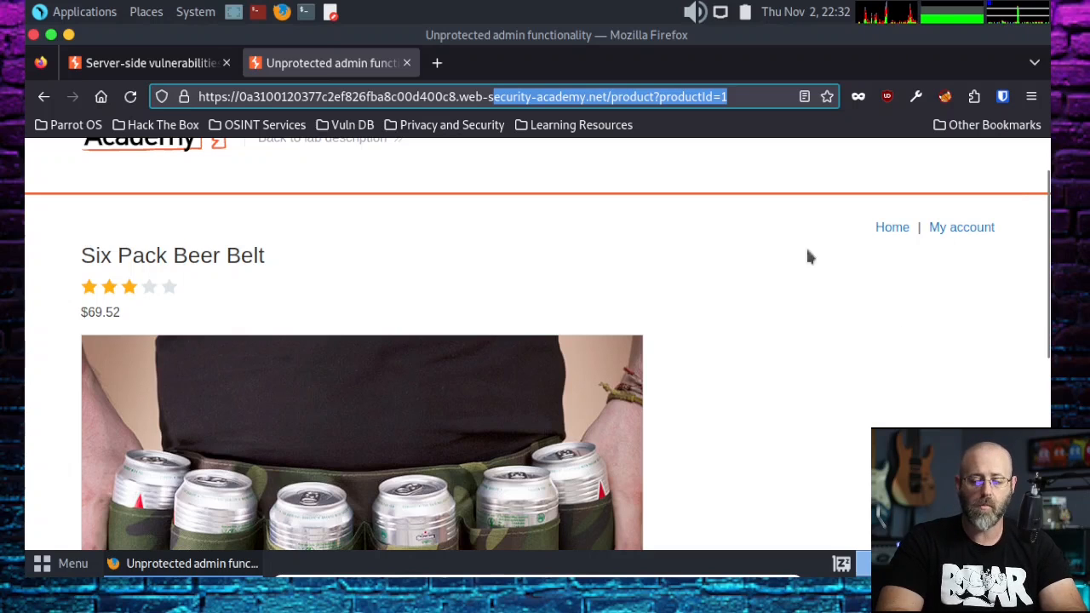
{"action": "mouse_move", "coordinate": [909, 204]}
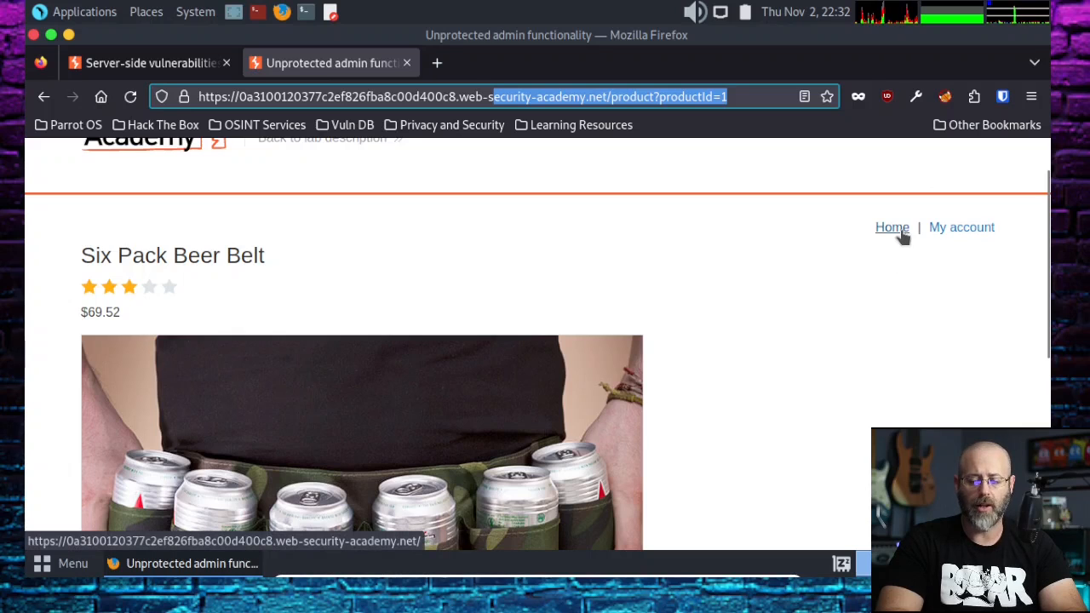
{"action": "left_click", "coordinate": [892, 227]}
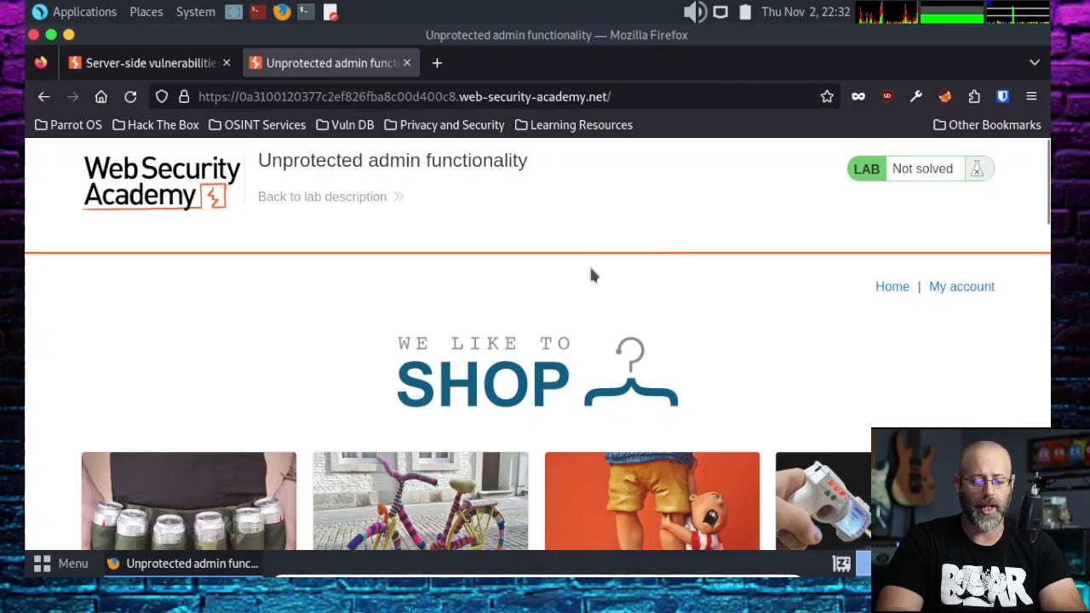
{"action": "mouse_move", "coordinate": [741, 412]}
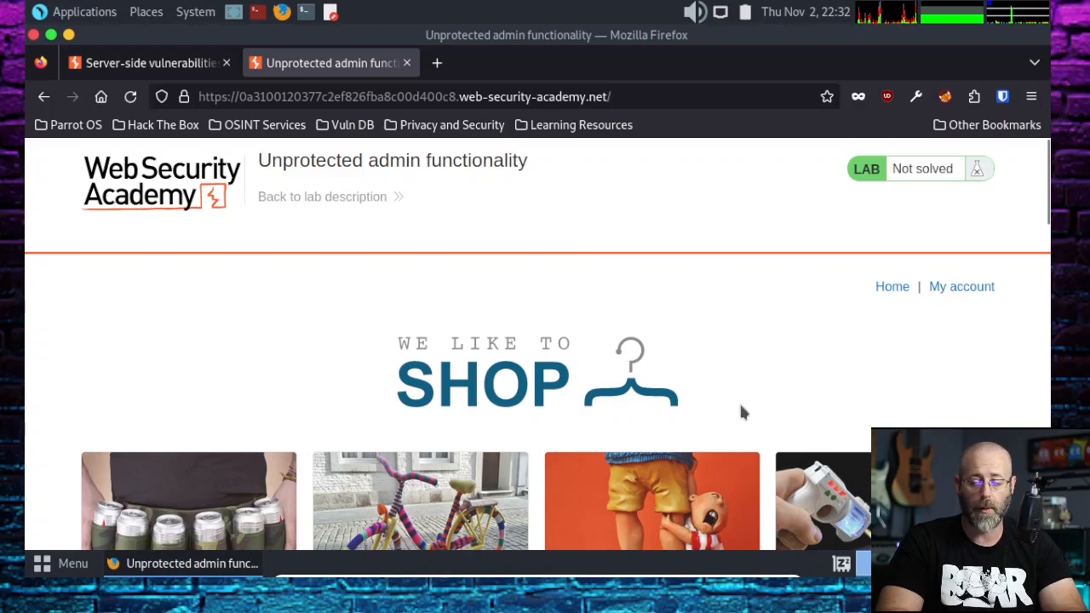
Examine the lab's account login page, then return to the shop home page
{"action": "left_click", "coordinate": [961, 286]}
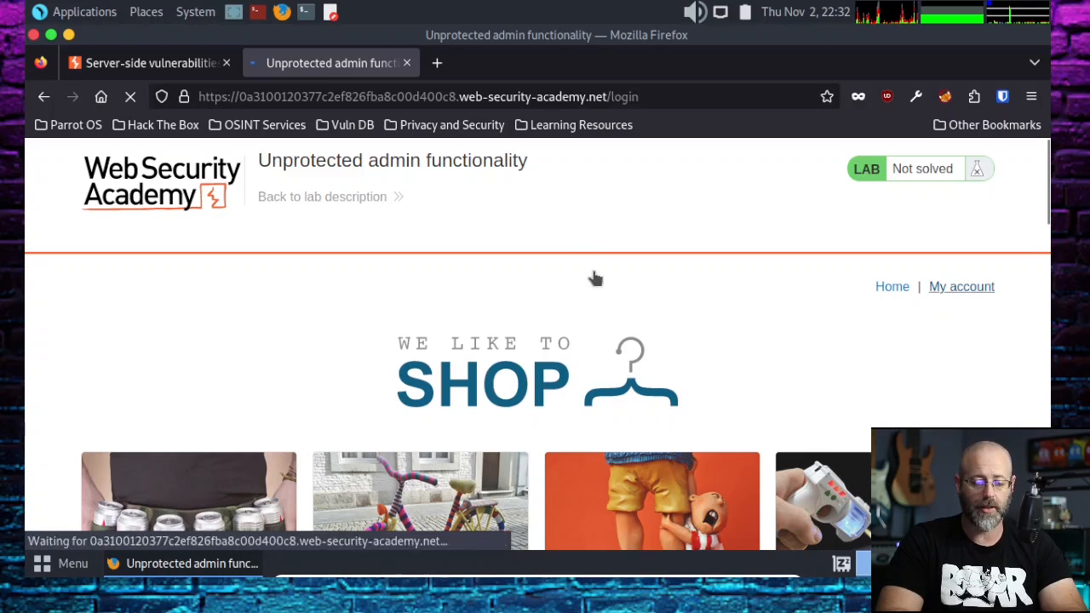
{"action": "left_click", "coordinate": [961, 286]}
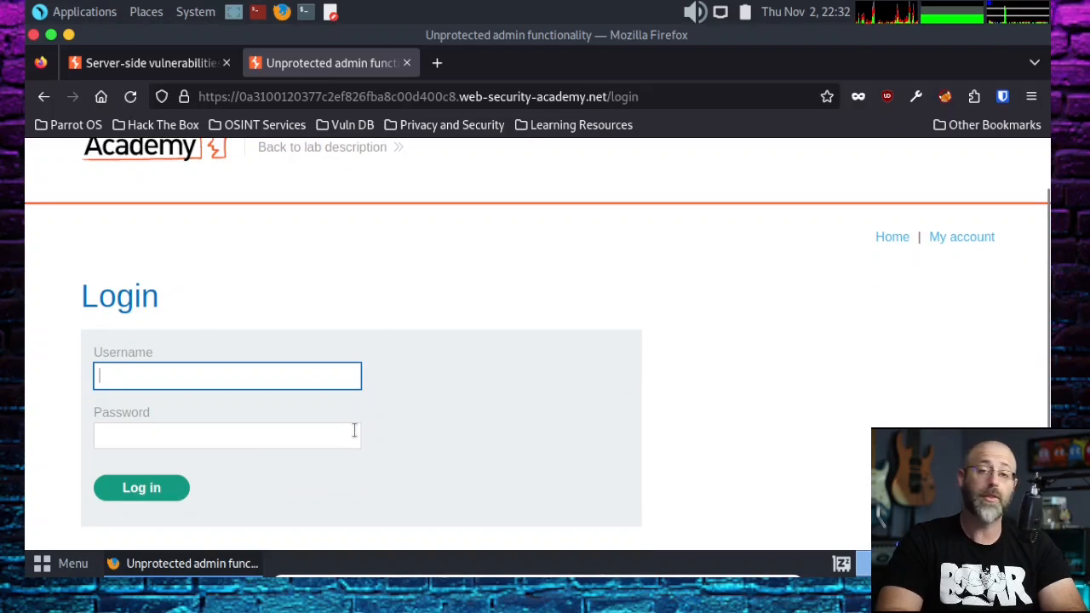
{"action": "mouse_move", "coordinate": [501, 315]}
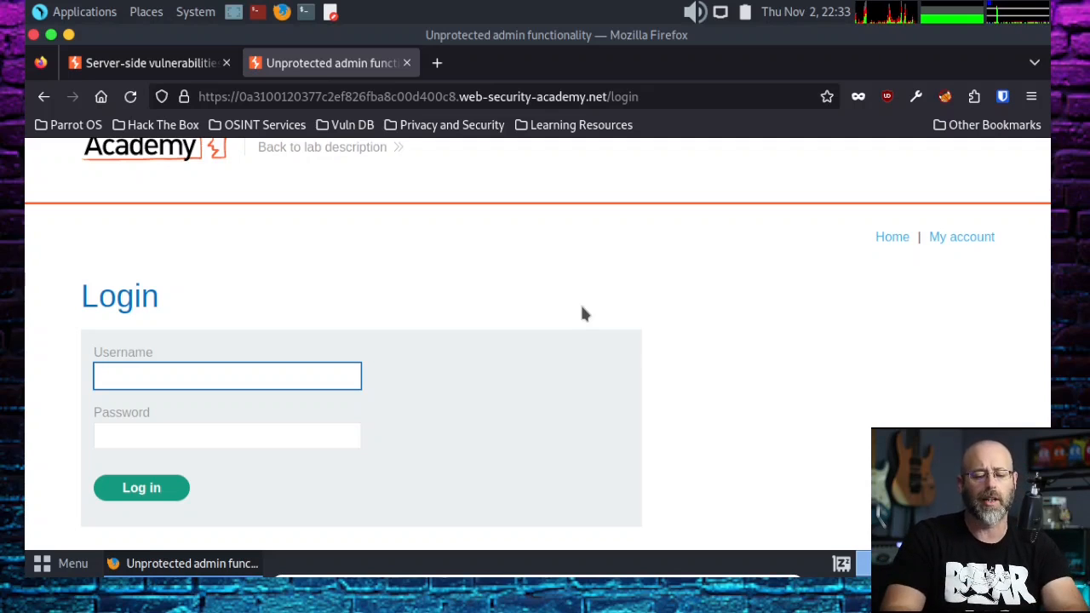
{"action": "left_click", "coordinate": [227, 376]}
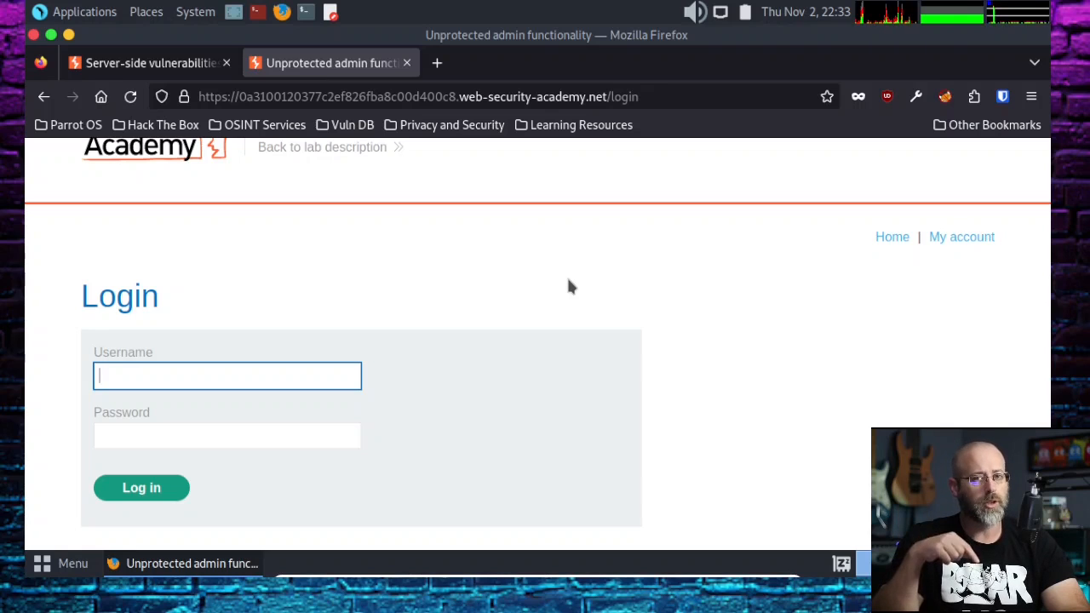
{"action": "mouse_move", "coordinate": [656, 135]}
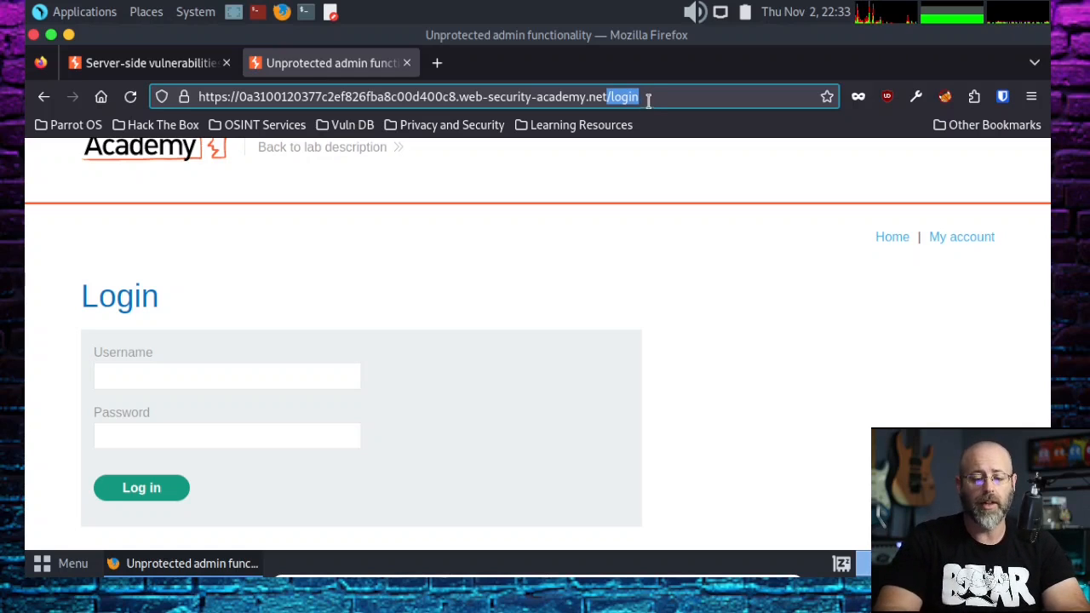
{"action": "mouse_move", "coordinate": [892, 236]}
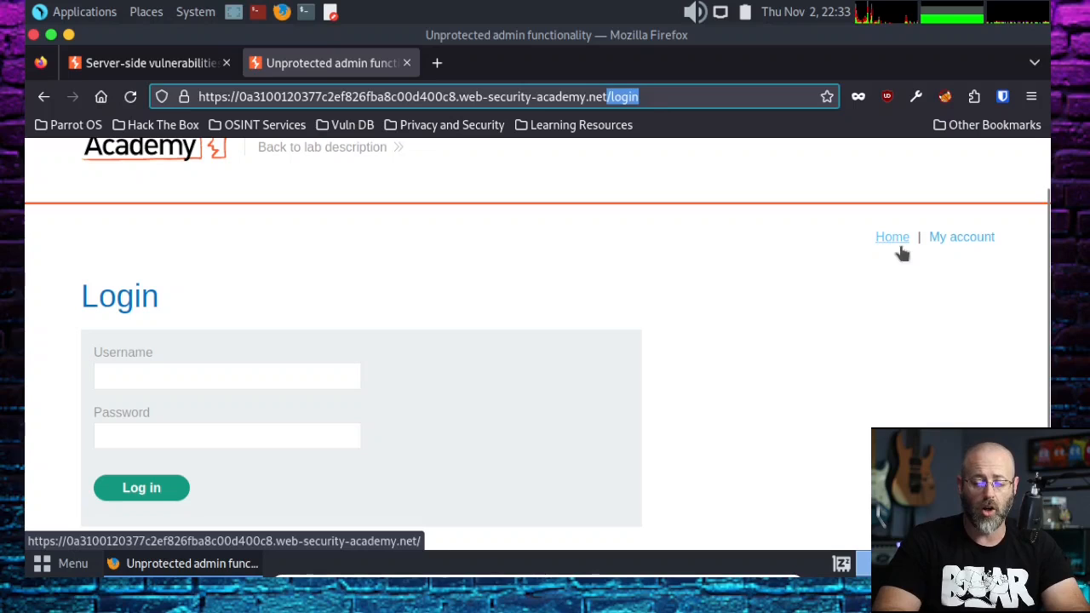
{"action": "left_click", "coordinate": [892, 237]}
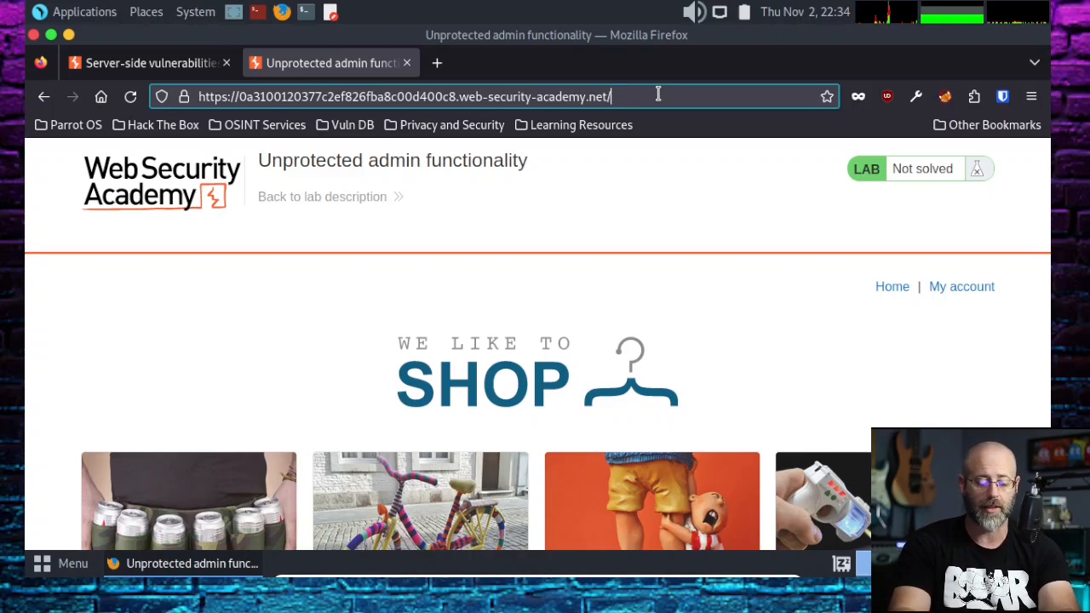
Load the lab site's robots.txt and zoom in on its contents
{"action": "type", "text": "robots.tx"}
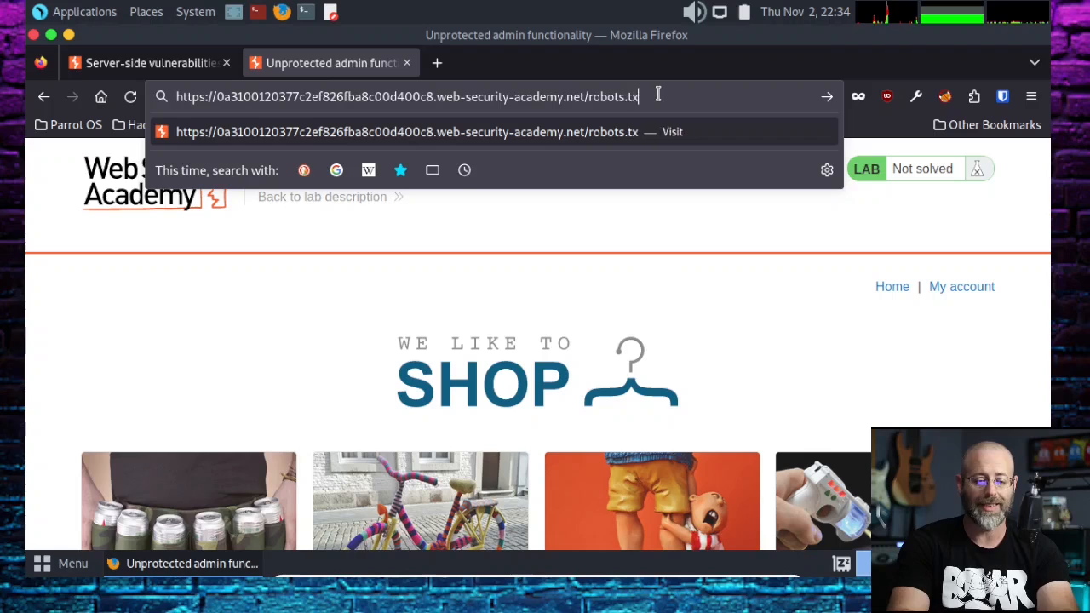
{"action": "key", "text": "Return"}
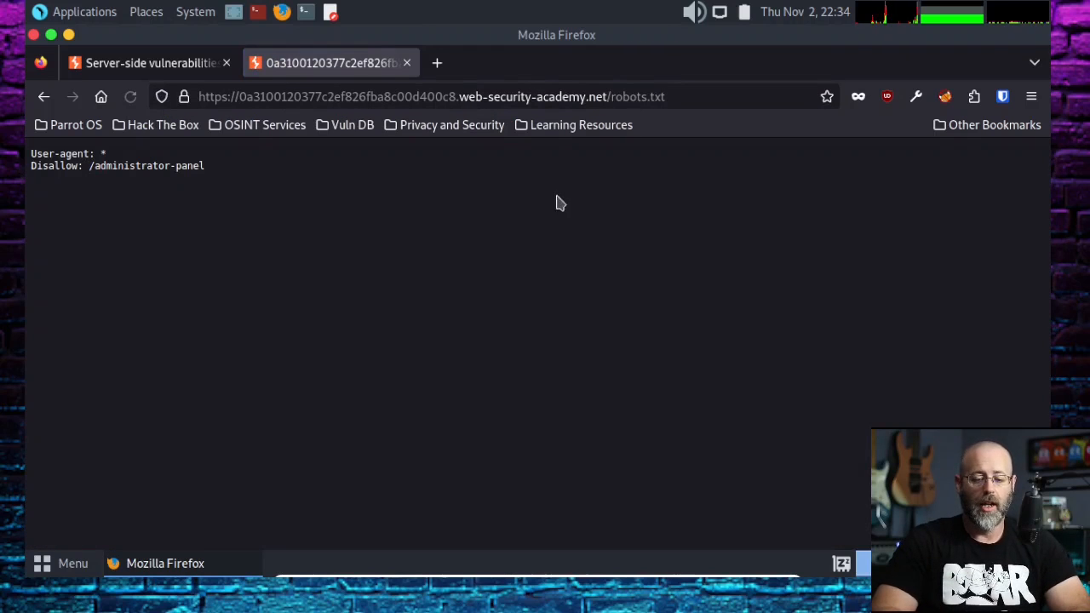
{"action": "mouse_move", "coordinate": [415, 204]}
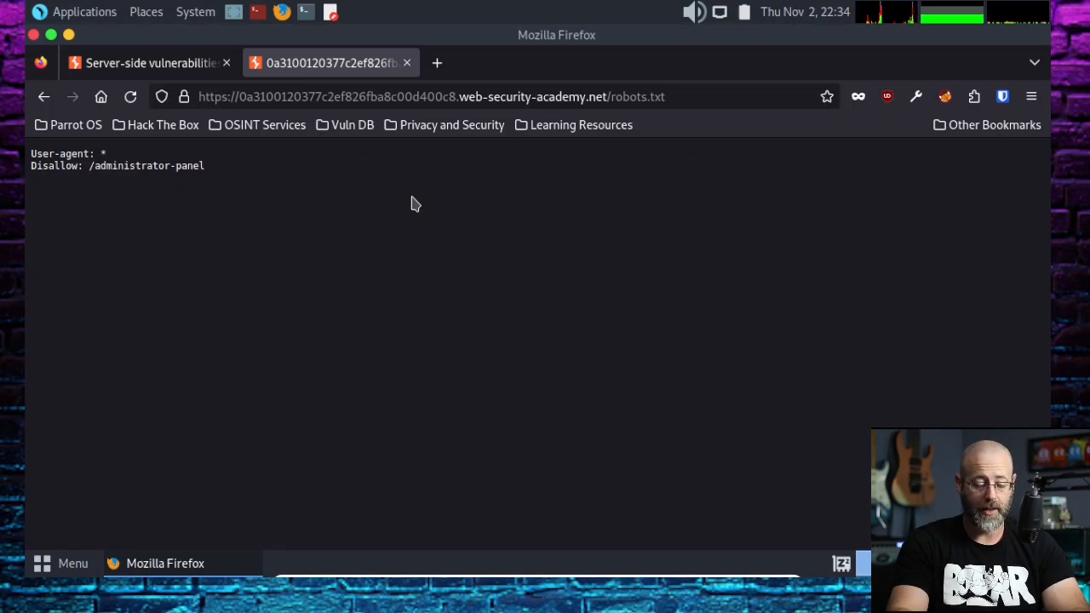
{"action": "key", "text": "ctrl+plus"}
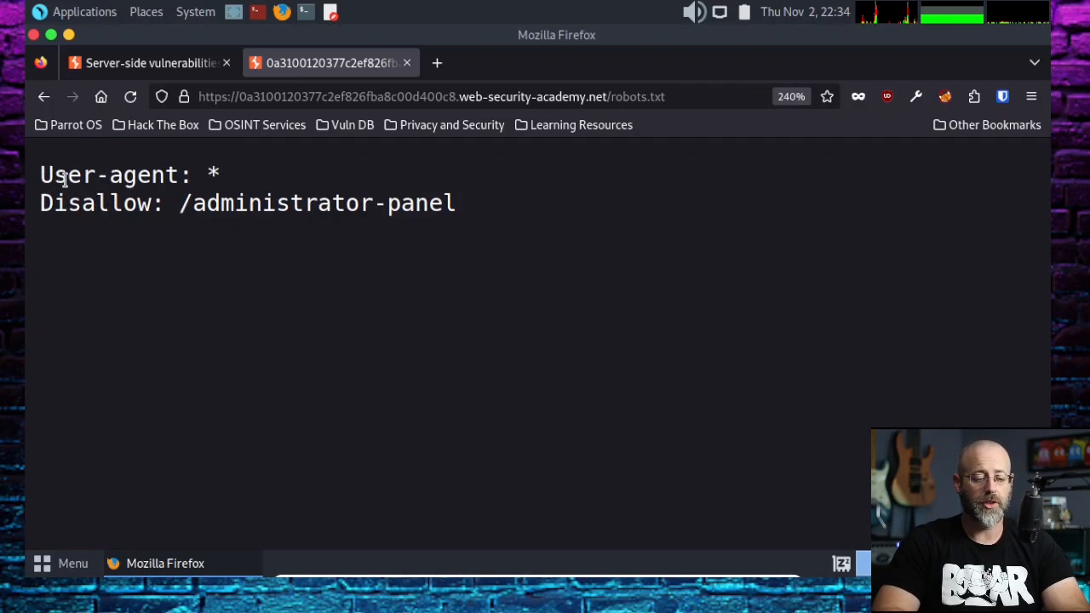
Copy the disallowed /administrator-panel path and select the current address to replace it
{"action": "left_click_drag", "start_coordinate": [64, 174], "coordinate": [226, 174]}
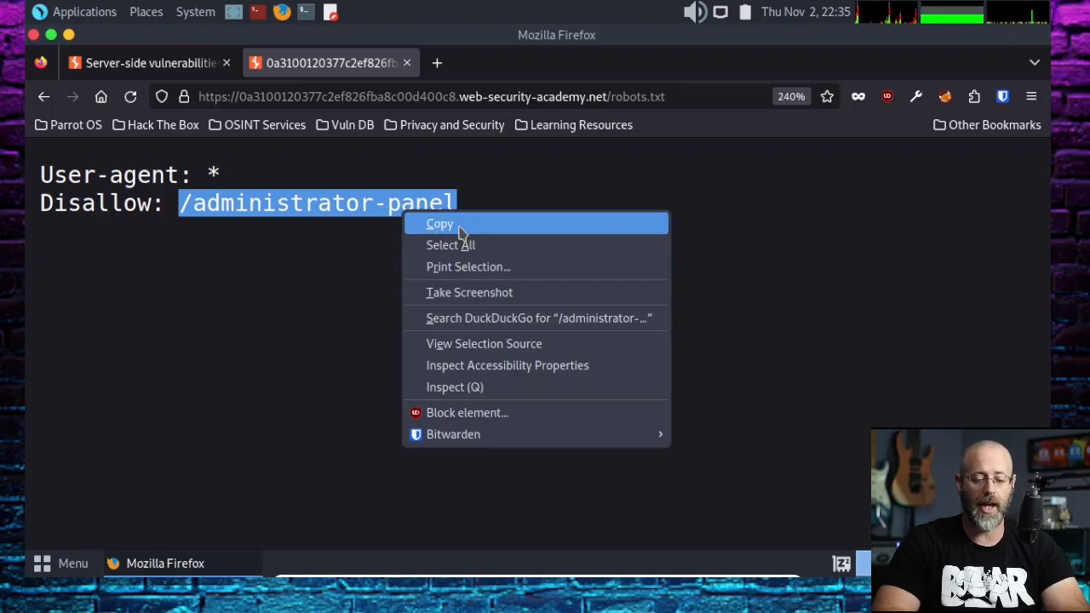
{"action": "left_click", "coordinate": [439, 223]}
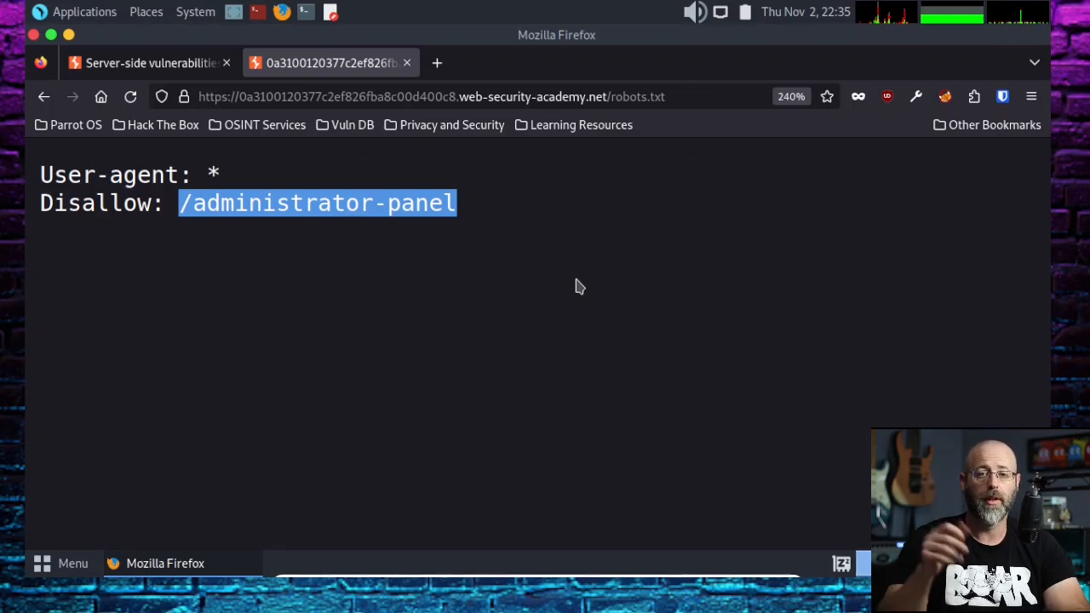
{"action": "mouse_move", "coordinate": [568, 185]}
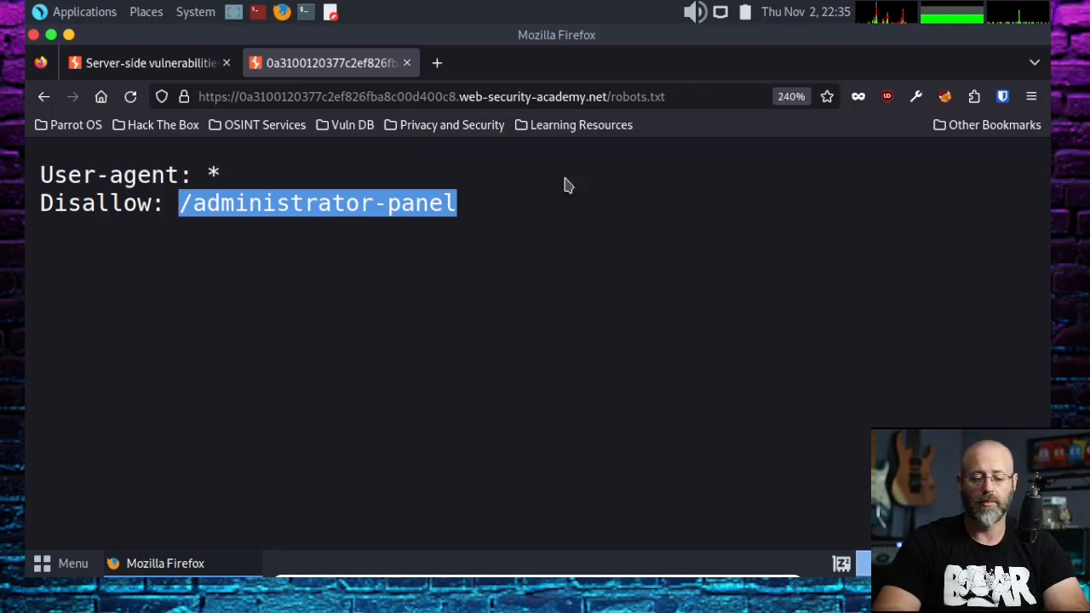
{"action": "mouse_move", "coordinate": [536, 159]}
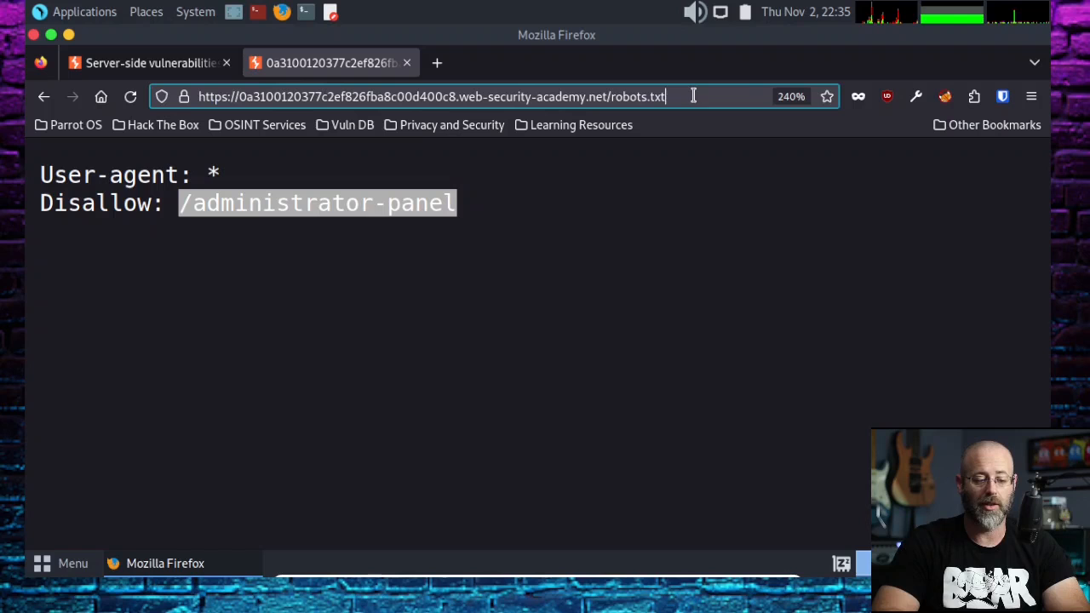
{"action": "double_click", "coordinate": [637, 96]}
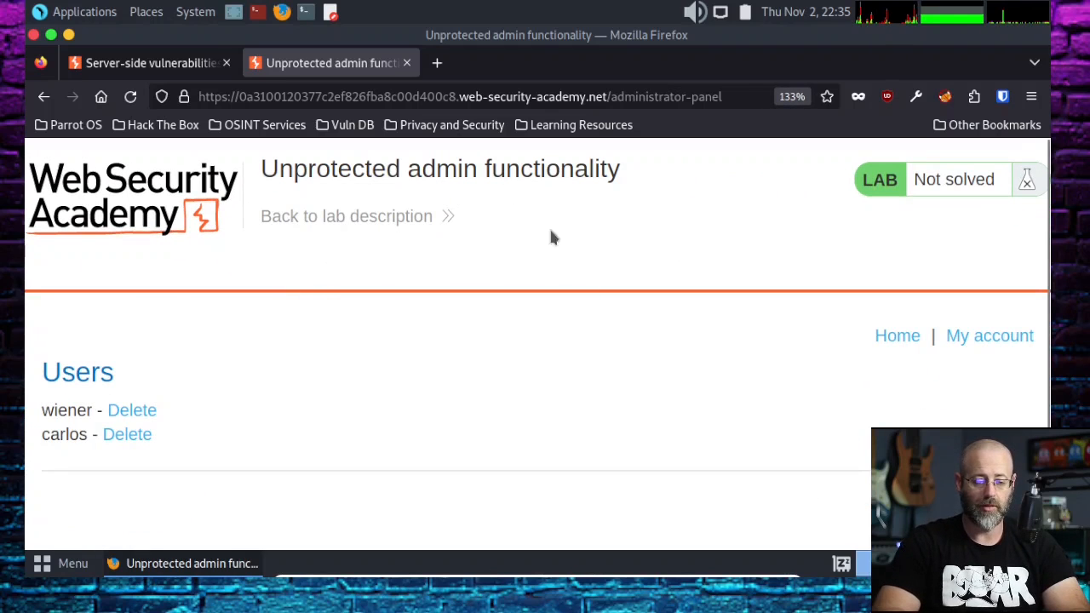
{"action": "mouse_move", "coordinate": [464, 328]}
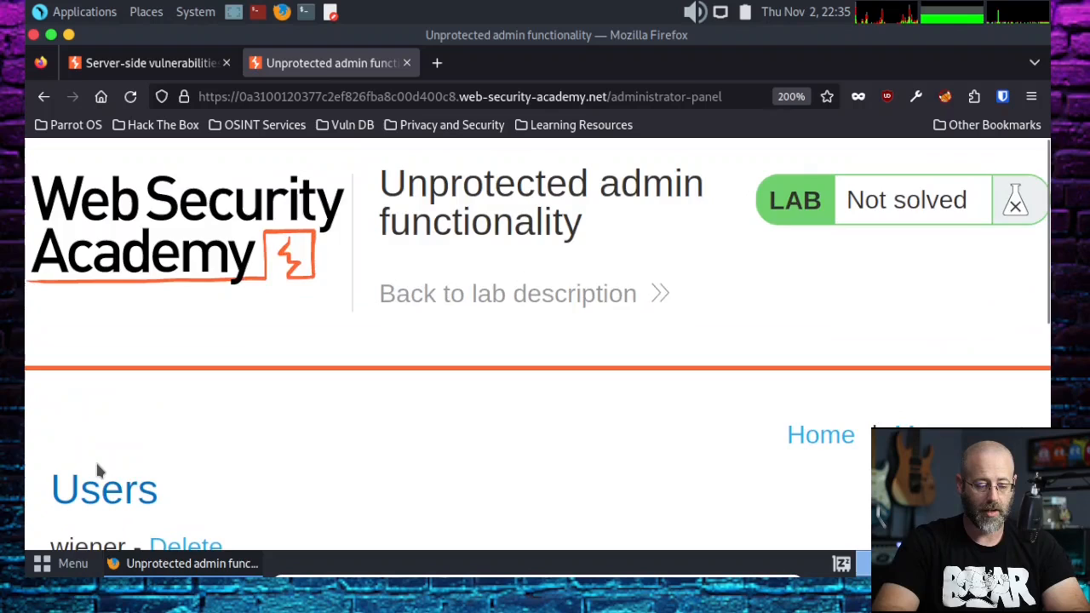
Scroll to the admin panel's Users list and delete user carlos
{"action": "scroll", "scroll_direction": "down", "scroll_amount": 3}
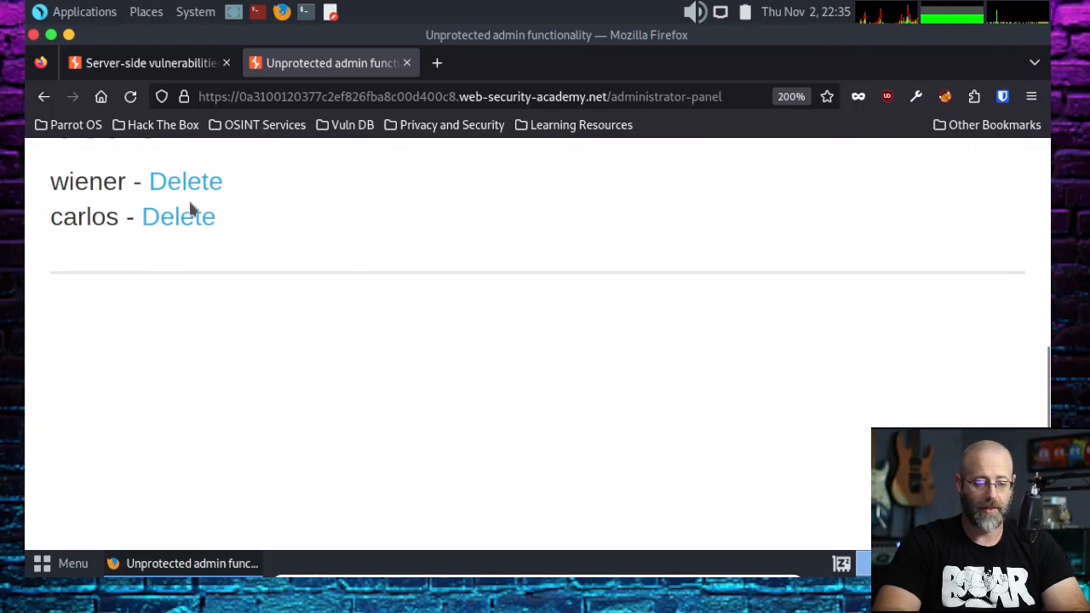
{"action": "mouse_move", "coordinate": [102, 241]}
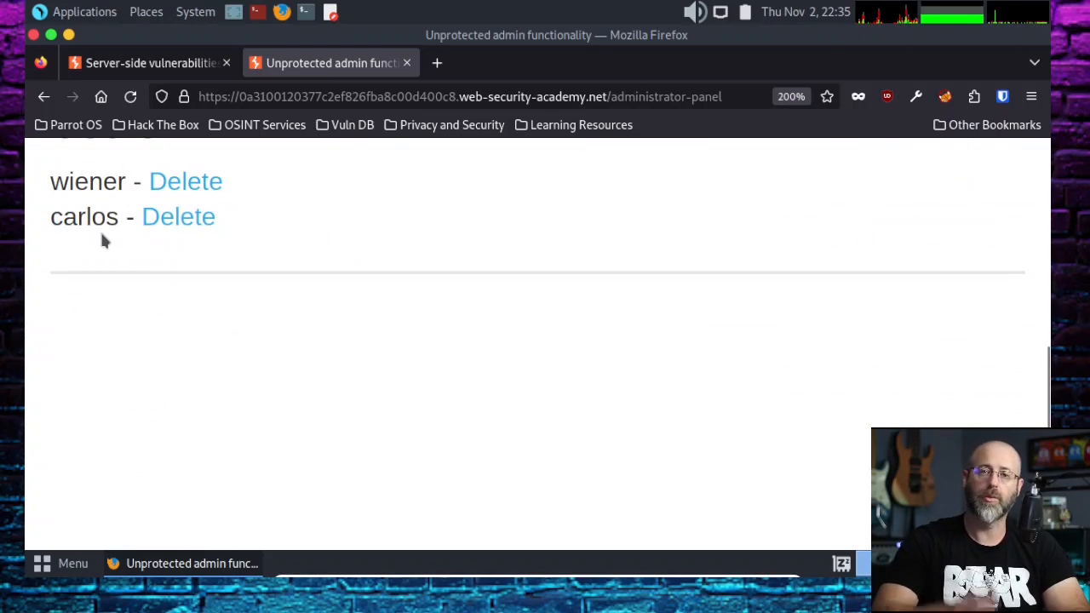
{"action": "mouse_move", "coordinate": [178, 217]}
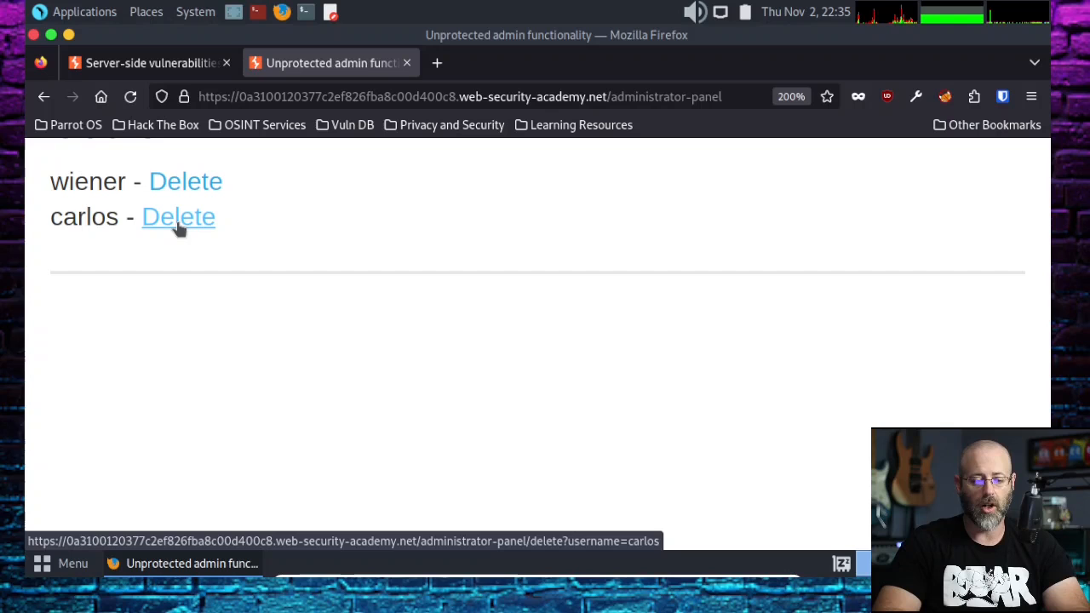
{"action": "left_click", "coordinate": [178, 216]}
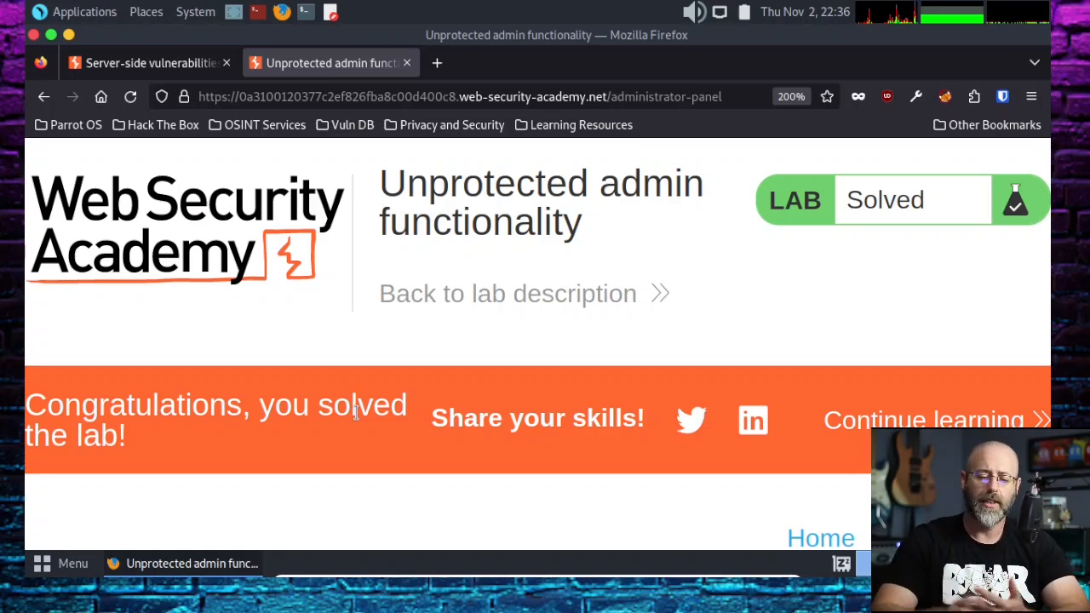
{"action": "mouse_move", "coordinate": [473, 149]}
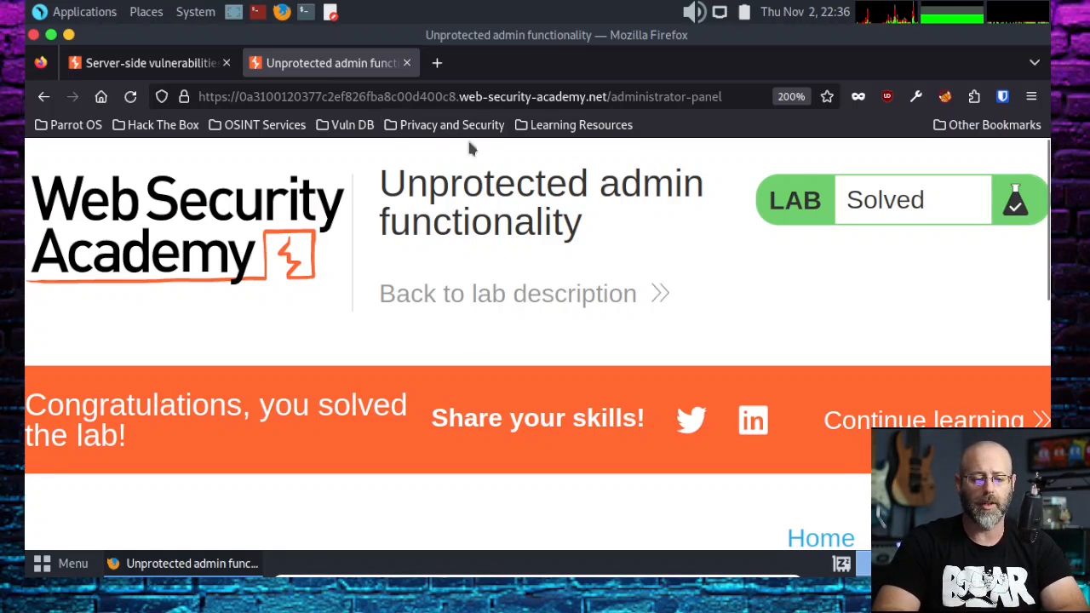
{"action": "mouse_move", "coordinate": [257, 11]}
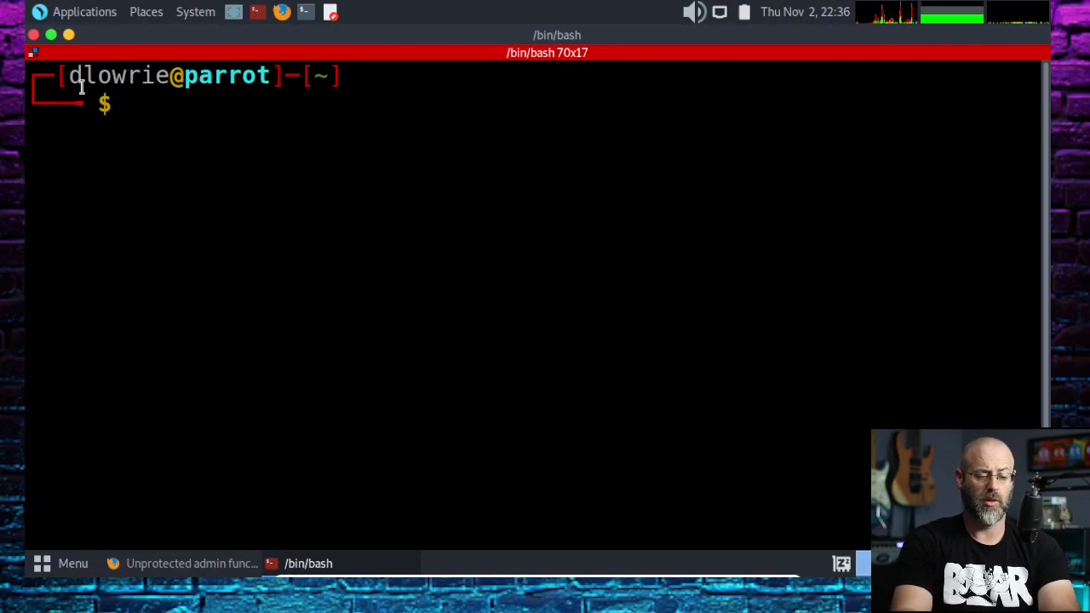
Type 'gobuster dir -u' in bash
{"action": "type", "text": "gobuster"}
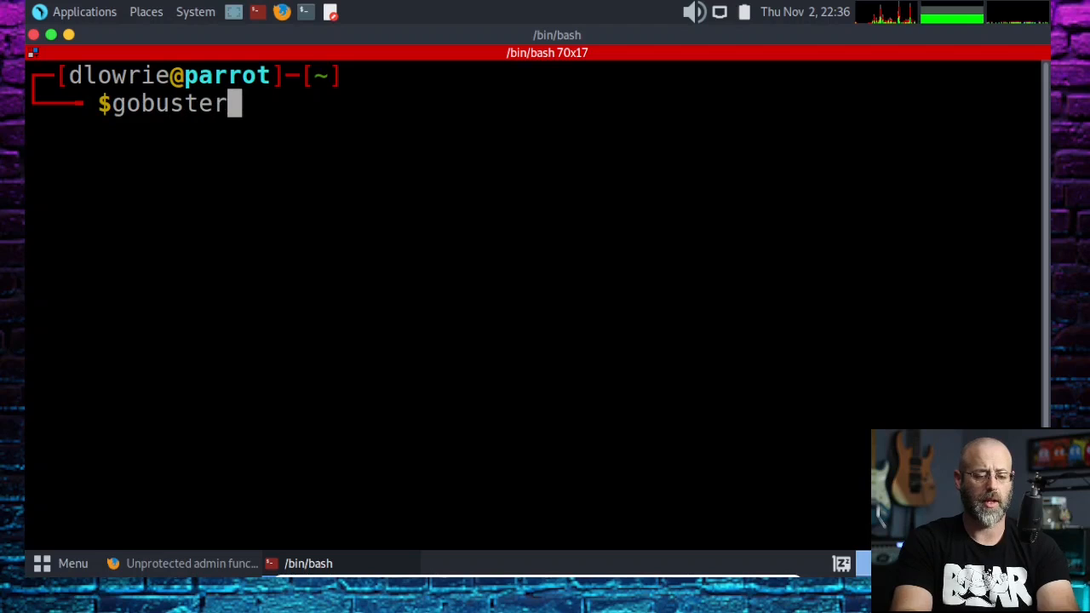
{"action": "type", "text": "dir"}
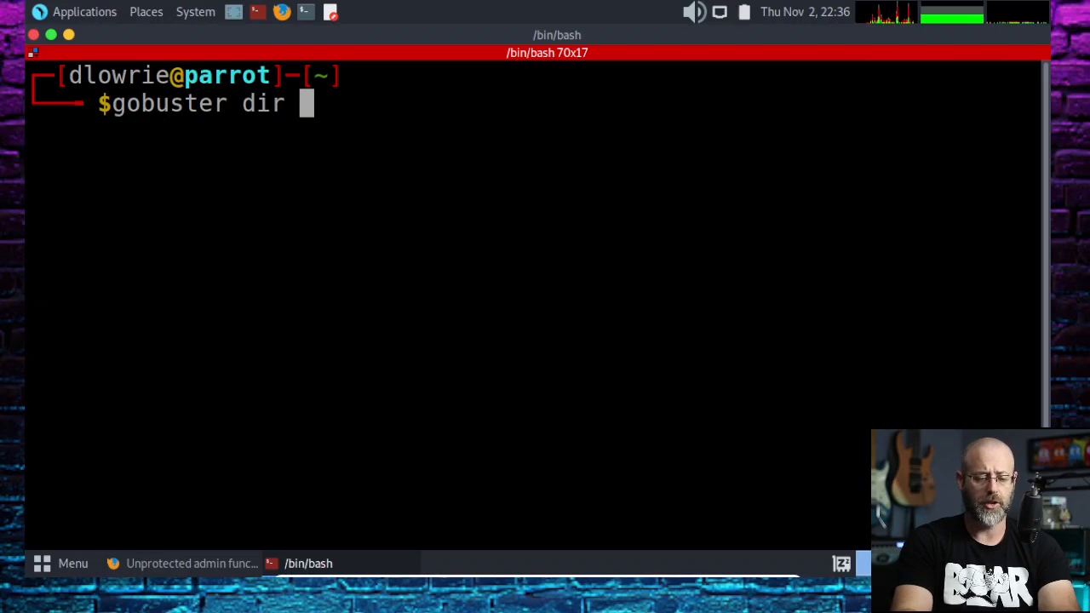
{"action": "type", "text": "-"}
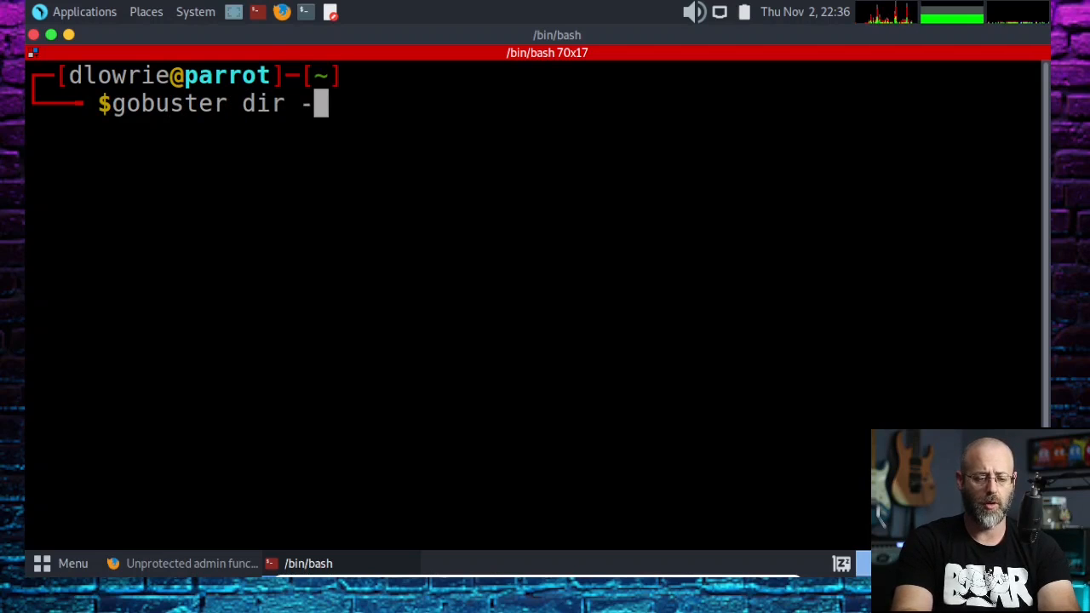
{"action": "type", "text": "u"}
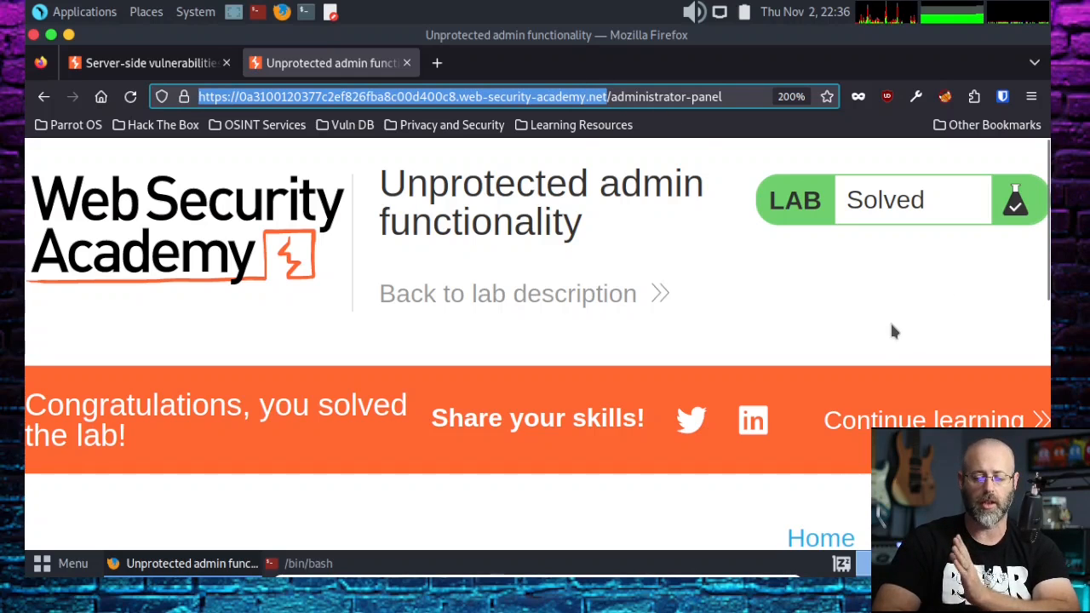
Copy the lab home page address from the shop's Home link
{"action": "scroll", "scroll_direction": "down", "scroll_amount": 3}
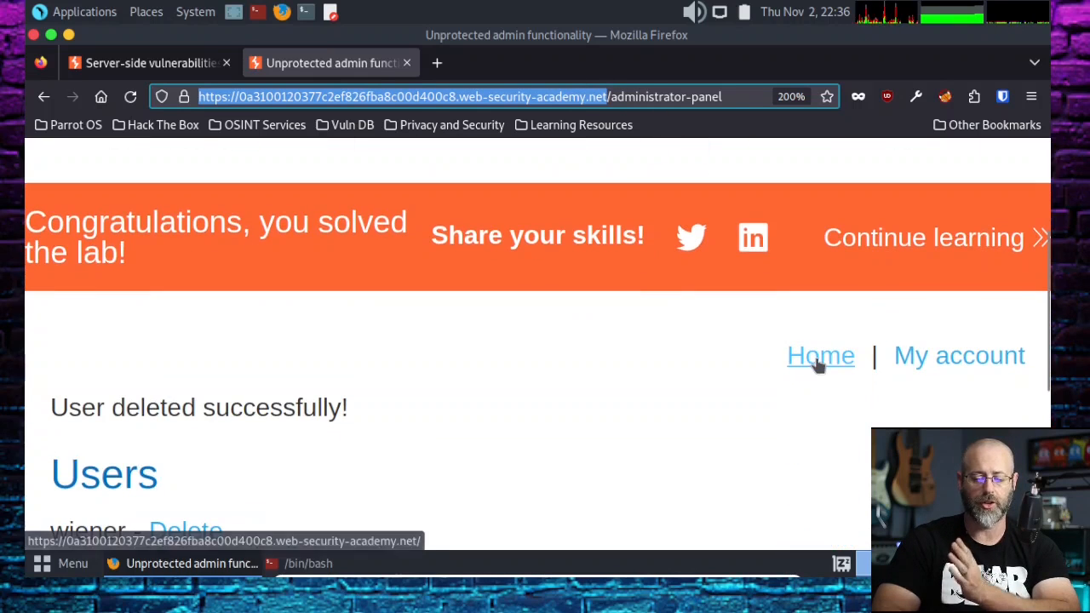
{"action": "left_click", "coordinate": [820, 355]}
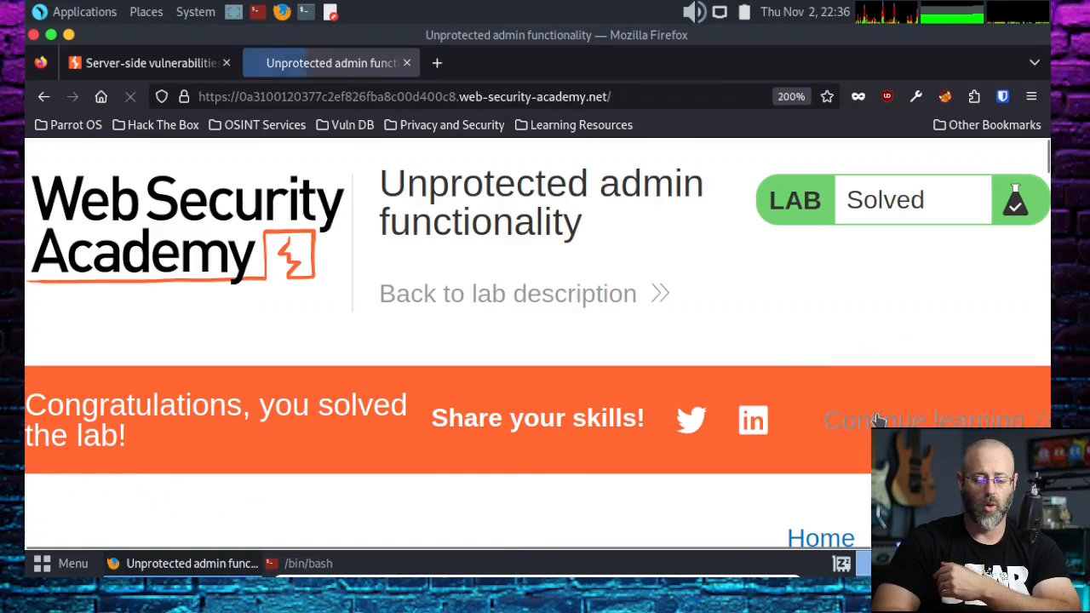
{"action": "right_click", "coordinate": [820, 172]}
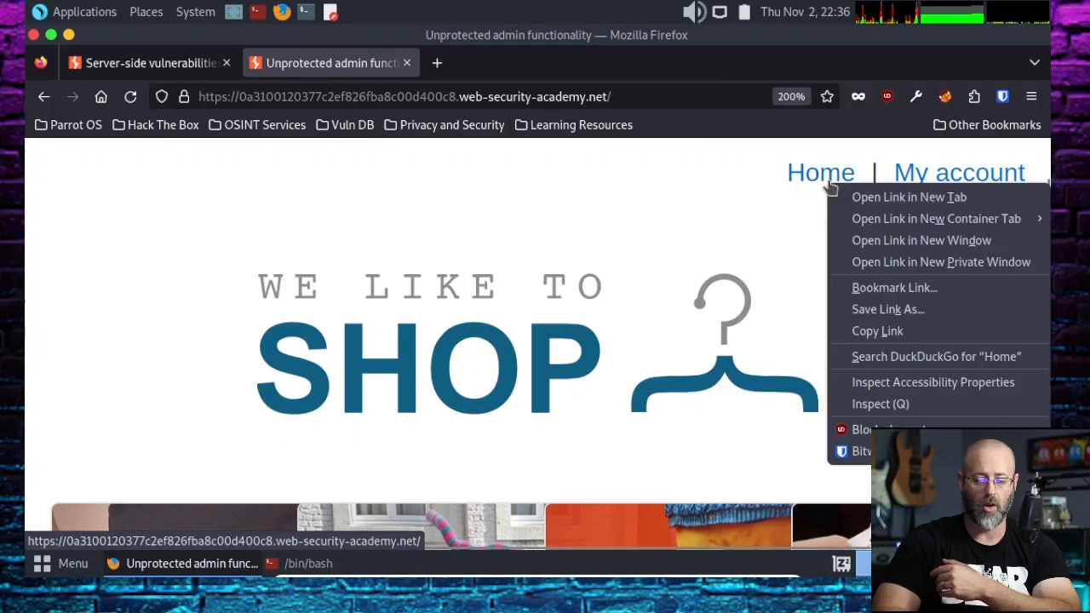
{"action": "mouse_move", "coordinate": [894, 287]}
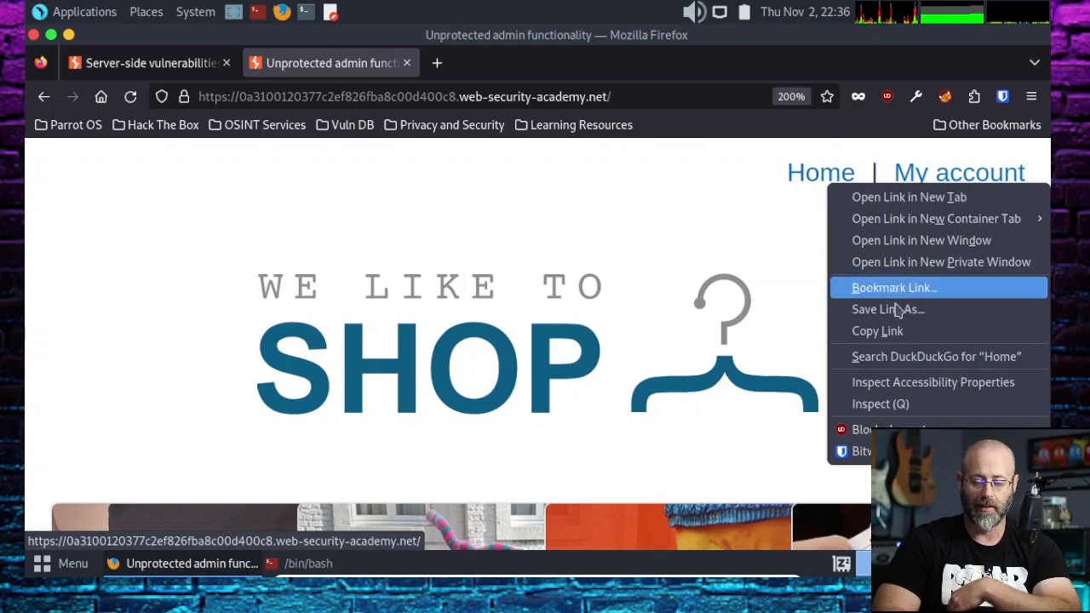
{"action": "left_click", "coordinate": [681, 284]}
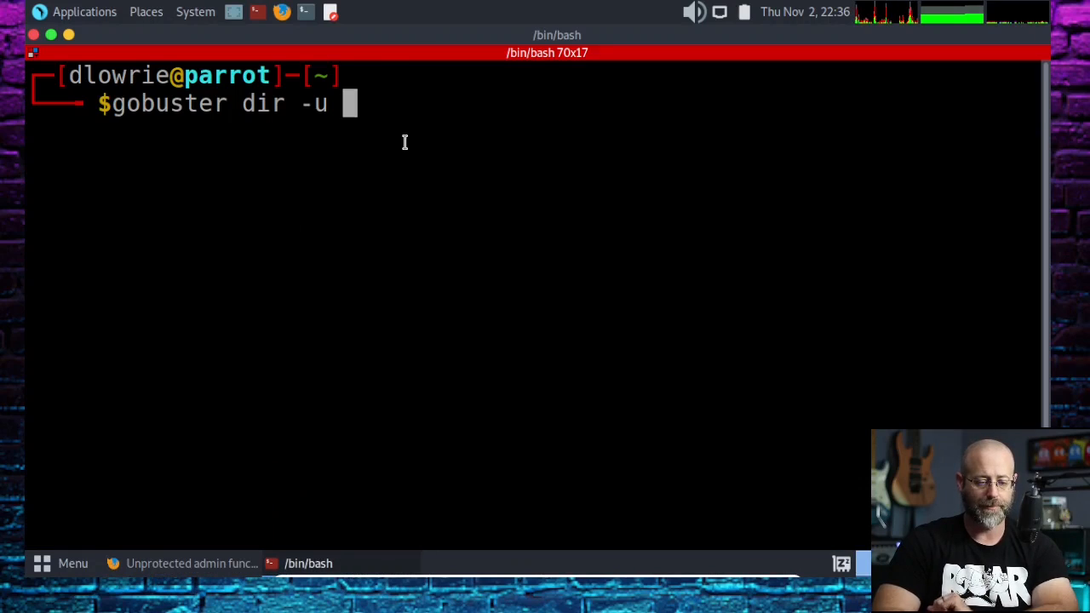
Paste the lab URL and add '-w /usr/share/wordlists/dirb/common.txt' to the gobuster command
{"action": "right_click", "coordinate": [404, 140]}
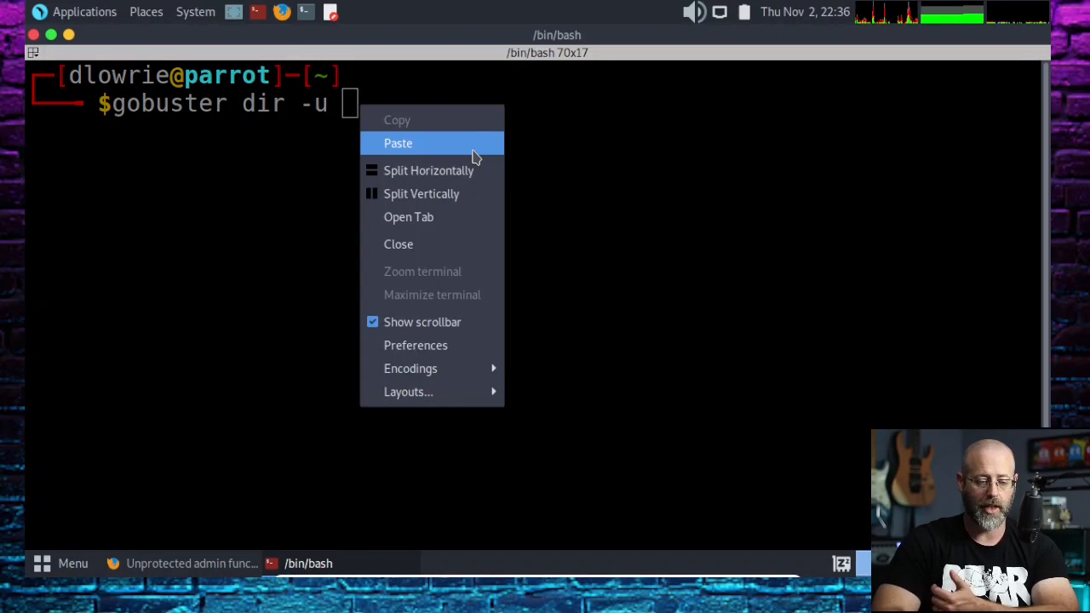
{"action": "left_click", "coordinate": [397, 143]}
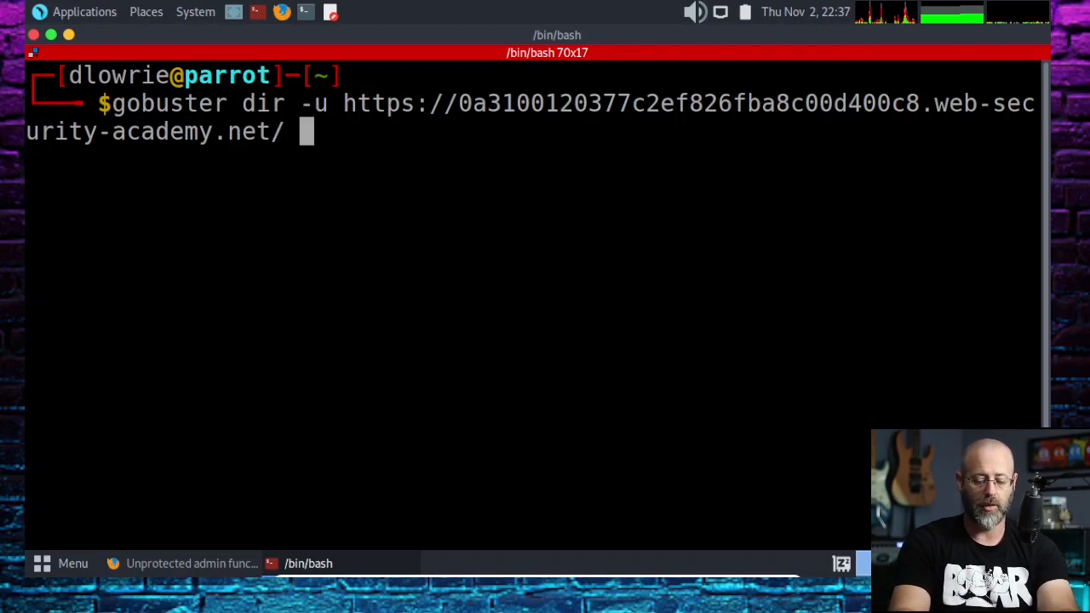
{"action": "type", "text": "-w"}
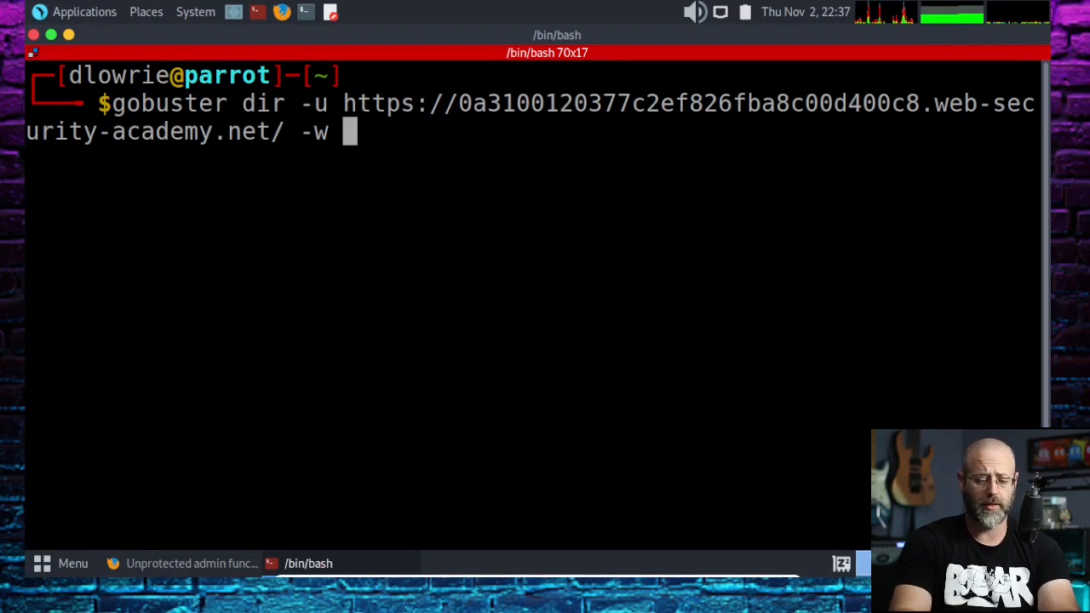
{"action": "type", "text": "/usr/share/"}
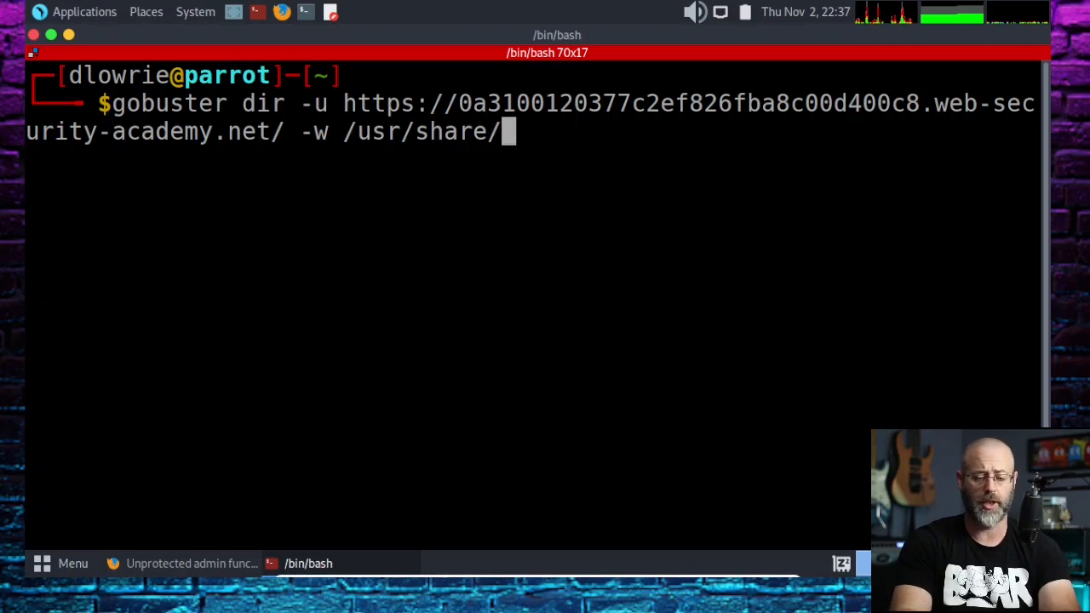
{"action": "type", "text": "wordlists/di"}
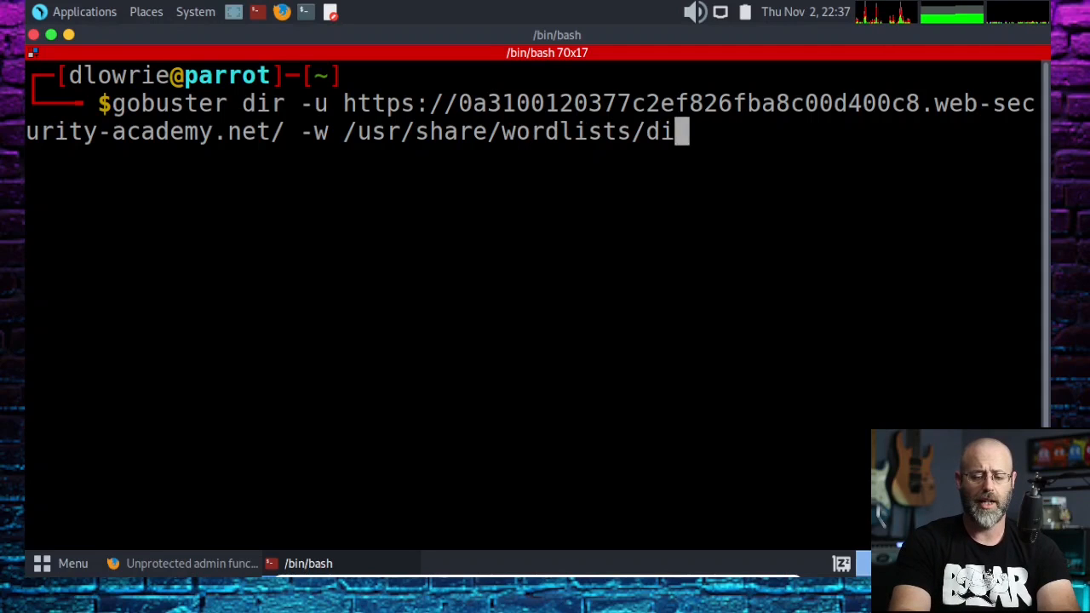
{"action": "type", "text": "rb/"}
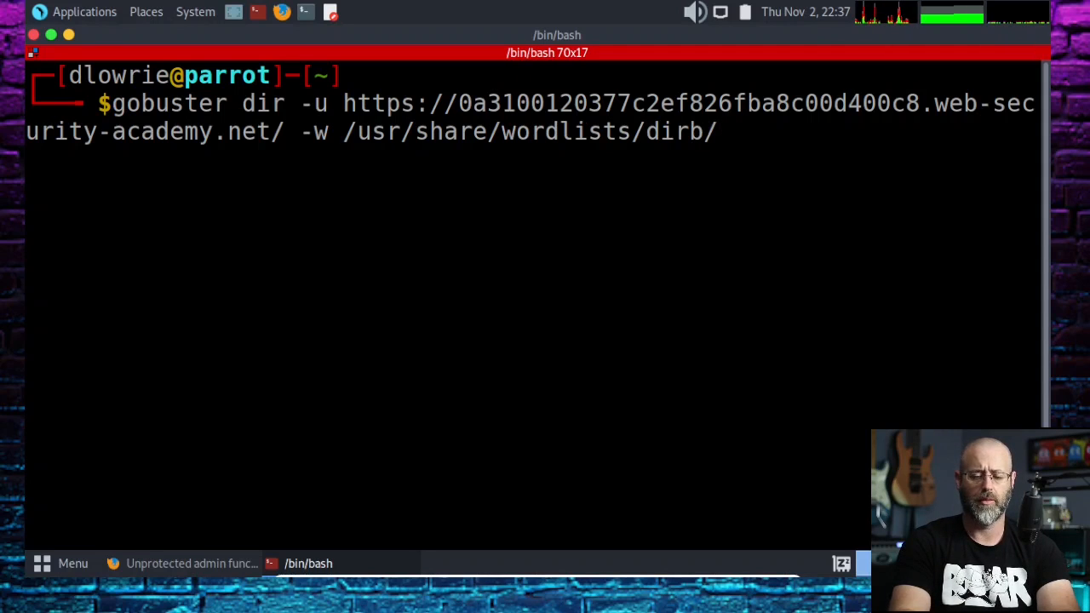
{"action": "type", "text": "common.txt"}
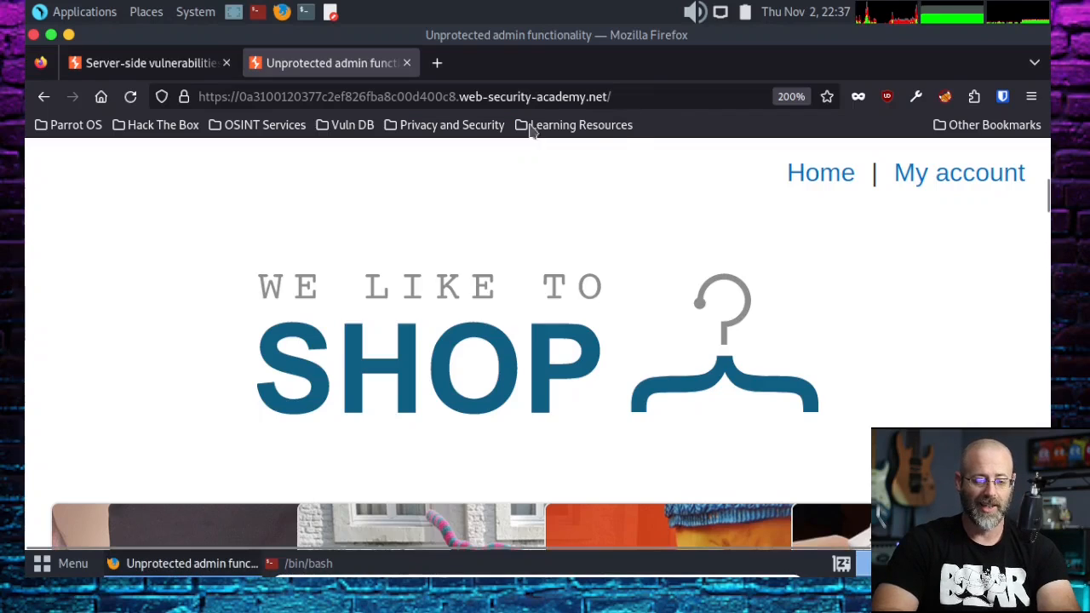
Browse to the lab's /analytics path, which loads blank, then return to the terminal
{"action": "left_click", "coordinate": [404, 97]}
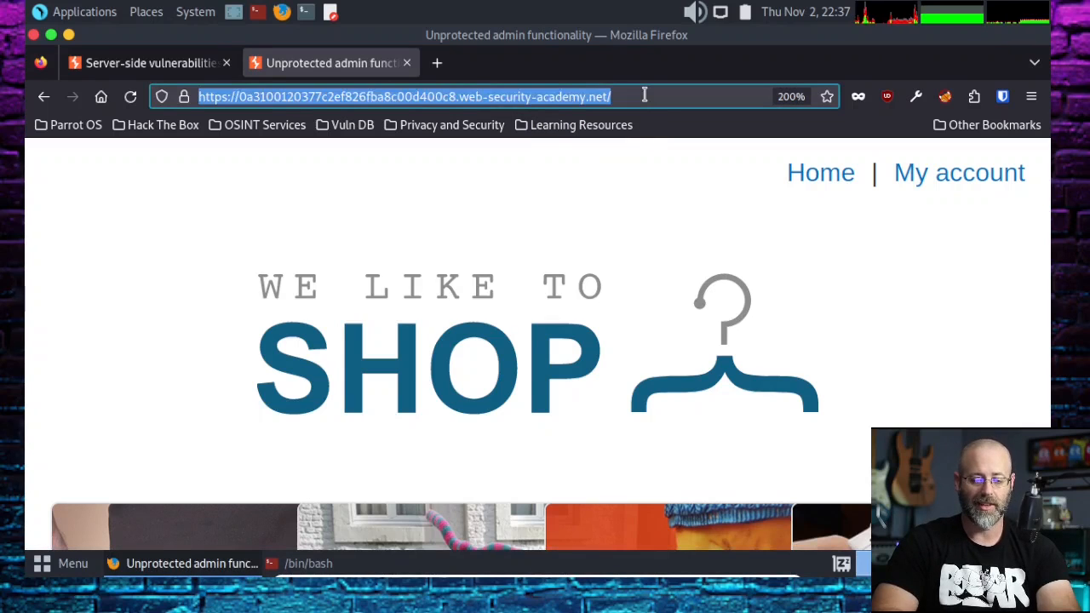
{"action": "type", "text": "analytics"}
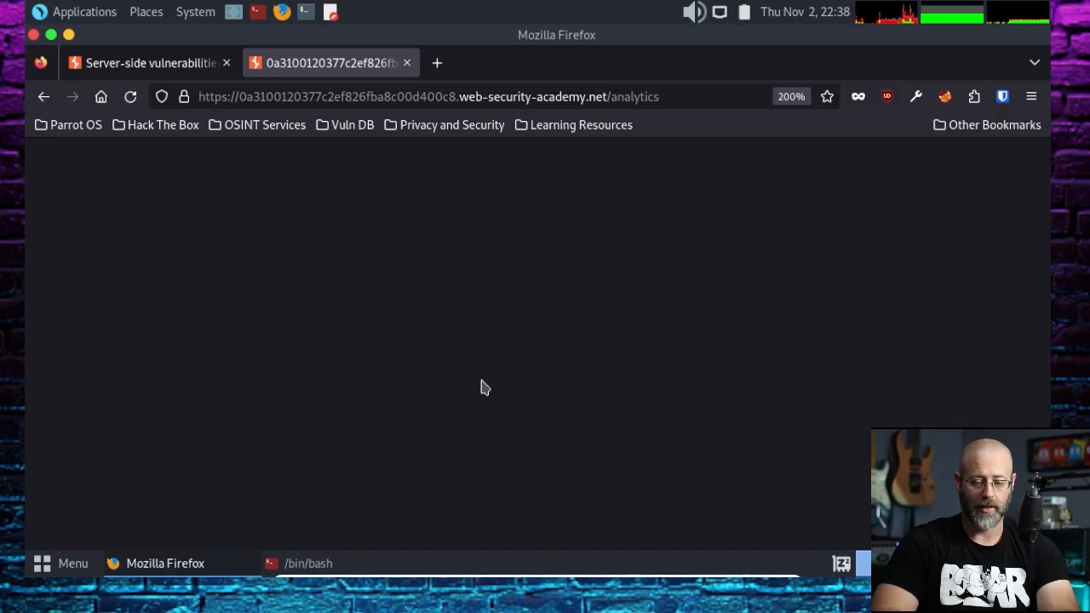
{"action": "mouse_move", "coordinate": [466, 337]}
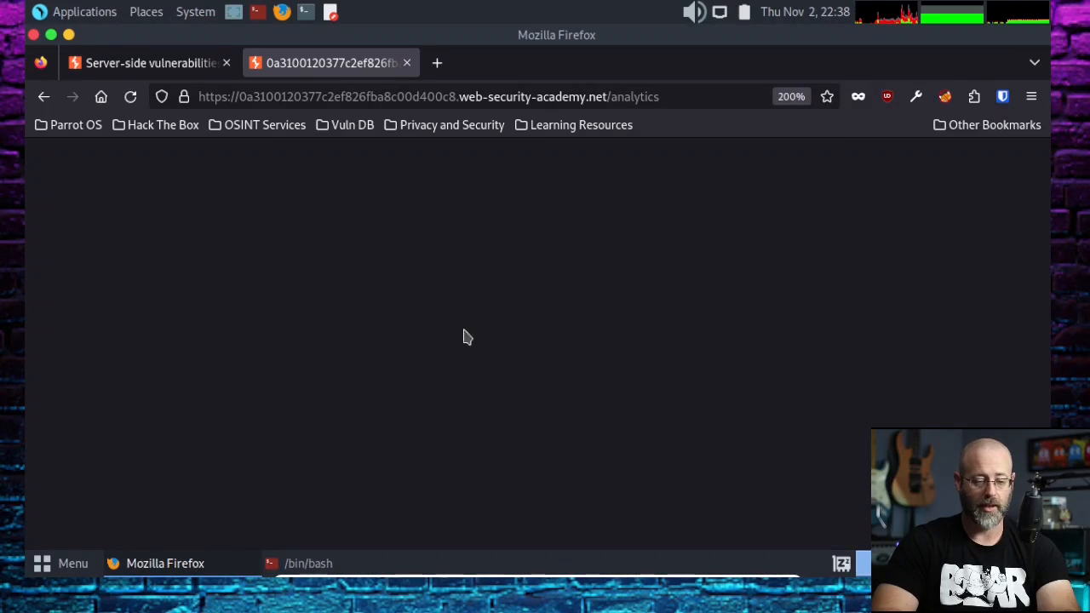
{"action": "mouse_move", "coordinate": [379, 248]}
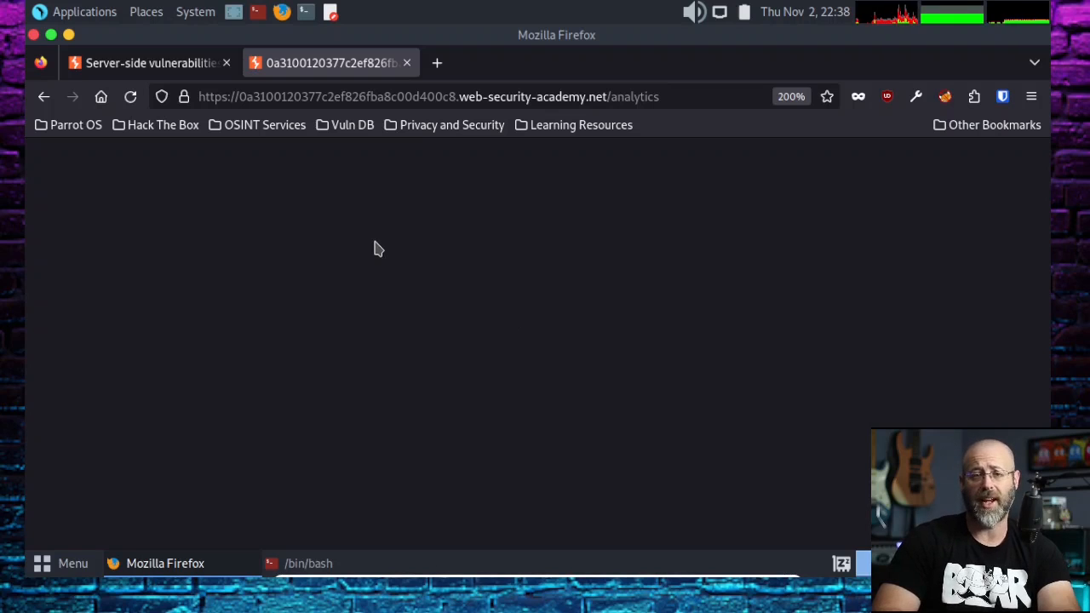
{"action": "mouse_move", "coordinate": [506, 185]}
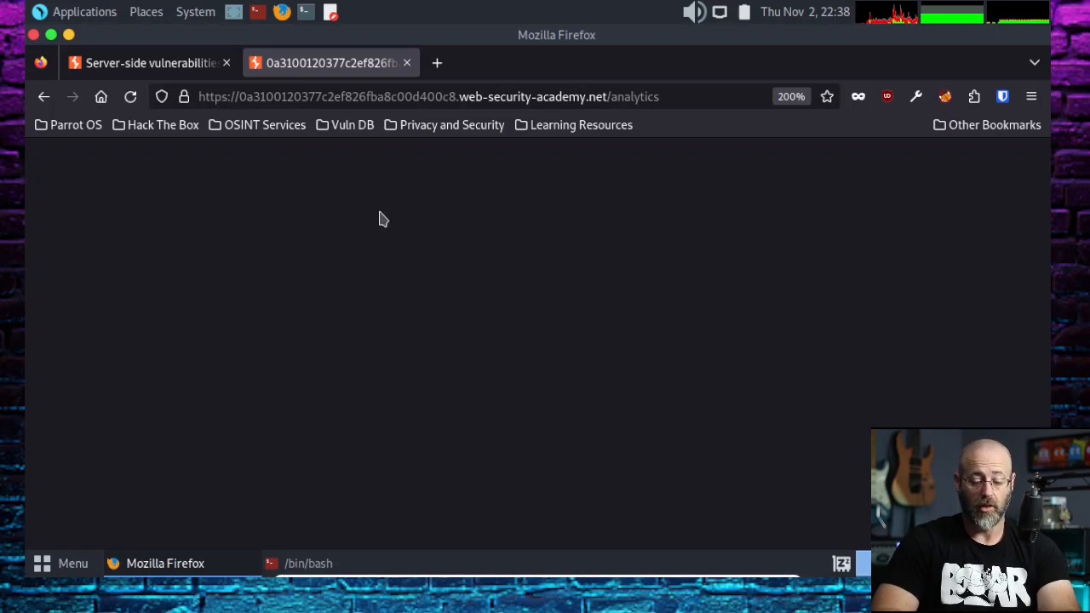
{"action": "left_click", "coordinate": [308, 563]}
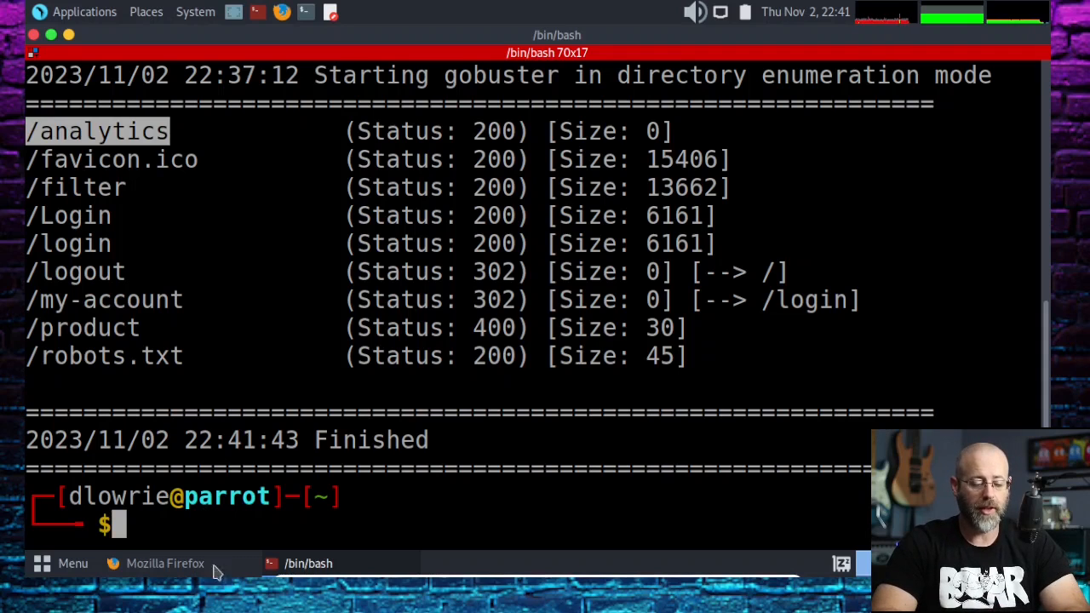
Return Firefox to the admin panel and mark the /login, redirect and /product gobuster results
{"action": "left_click", "coordinate": [165, 563]}
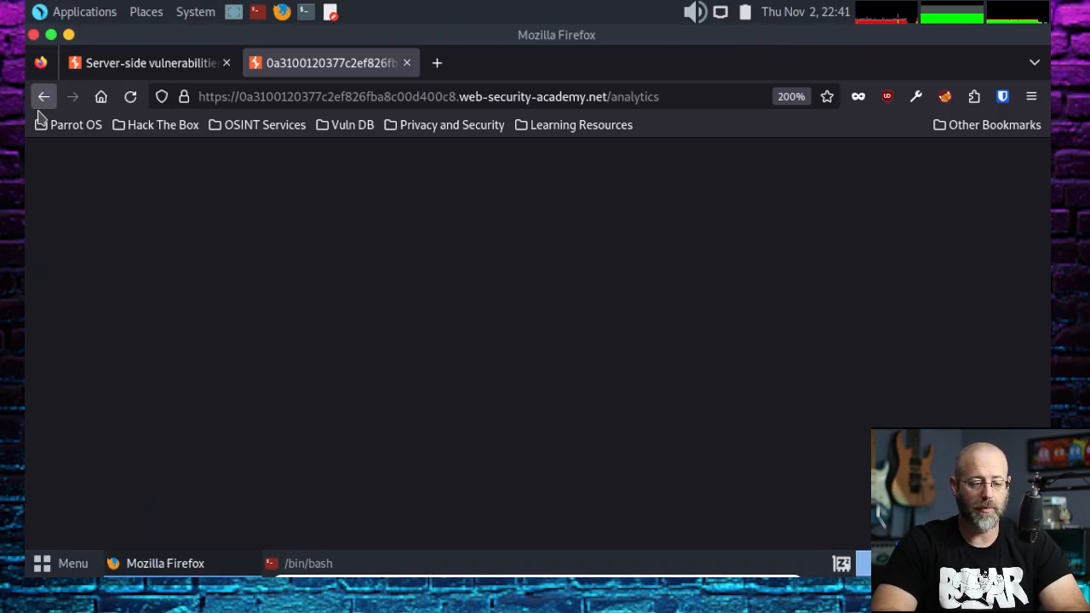
{"action": "left_click", "coordinate": [44, 97]}
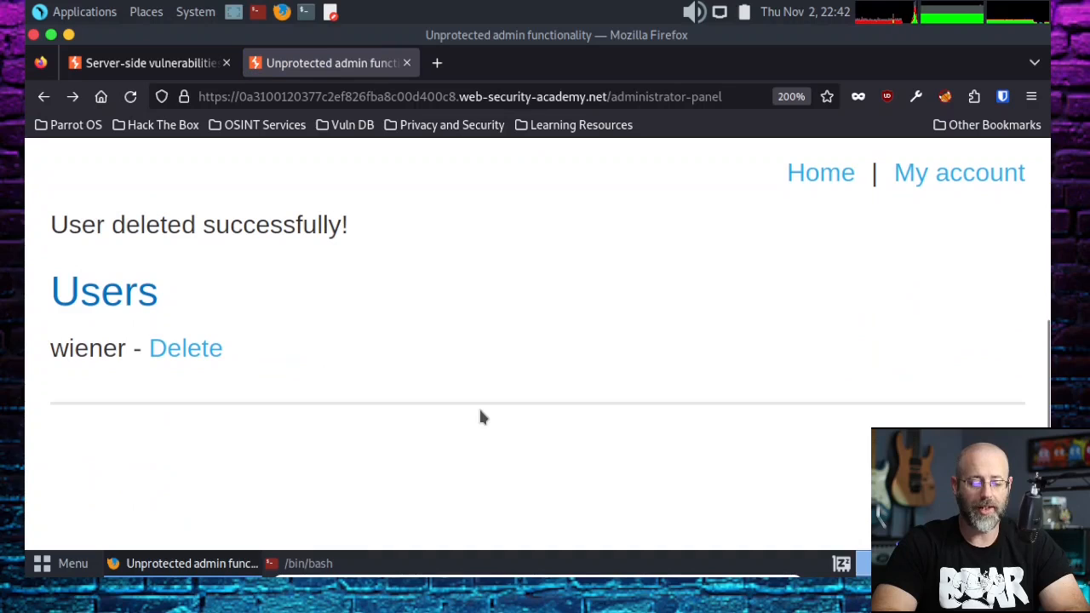
{"action": "mouse_move", "coordinate": [331, 390]}
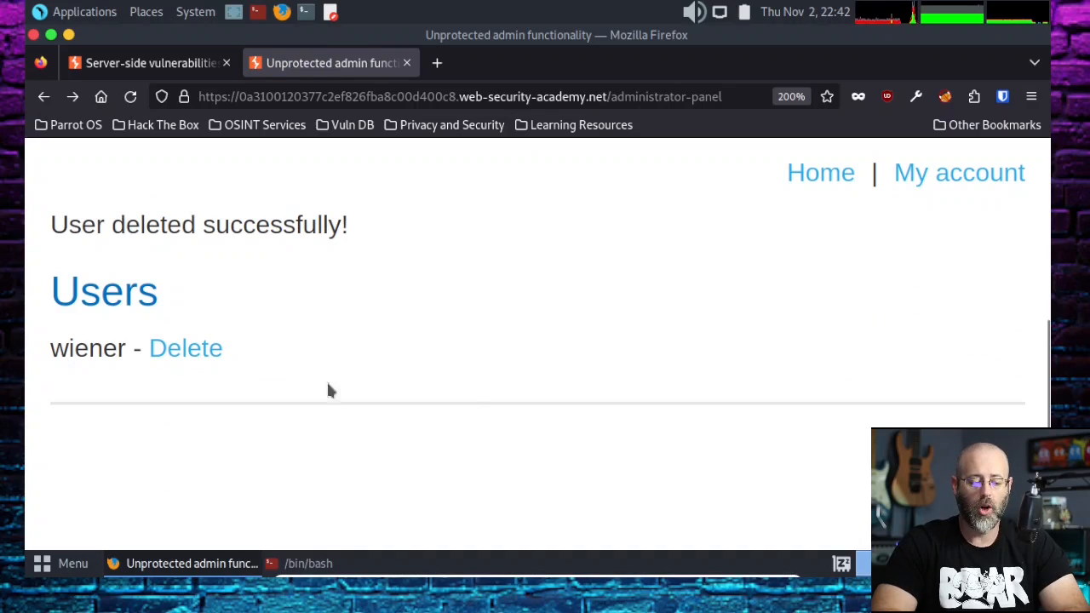
{"action": "left_click", "coordinate": [308, 562]}
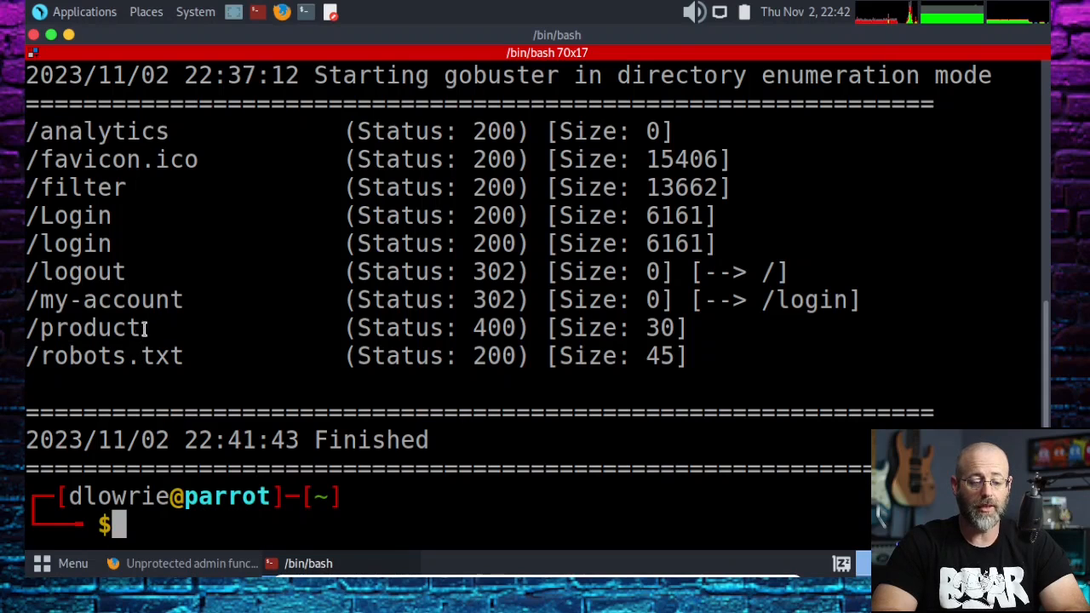
{"action": "mouse_move", "coordinate": [126, 215]}
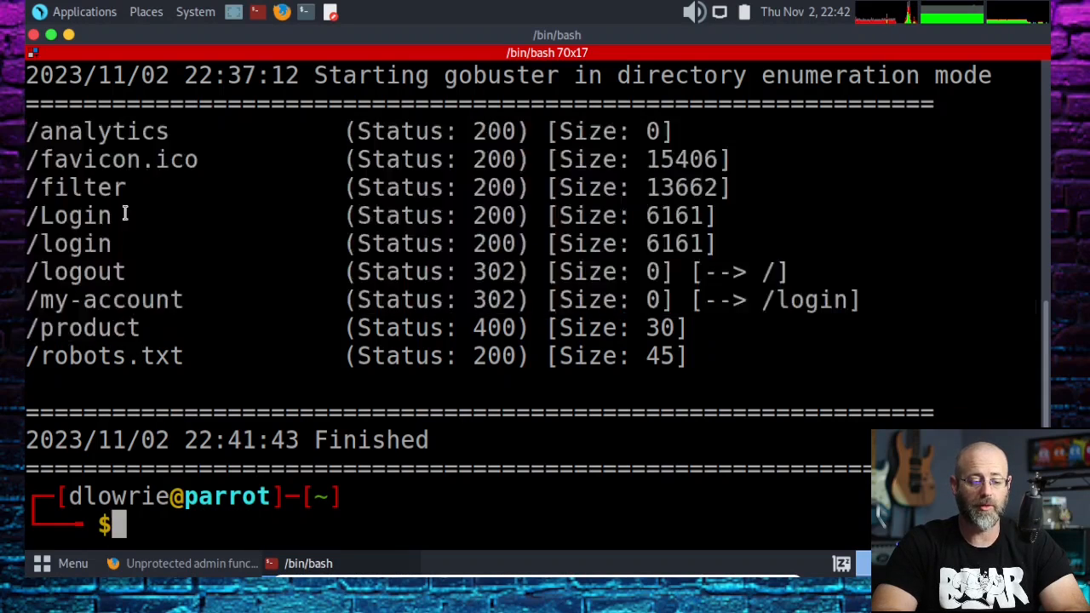
{"action": "double_click", "coordinate": [70, 215]}
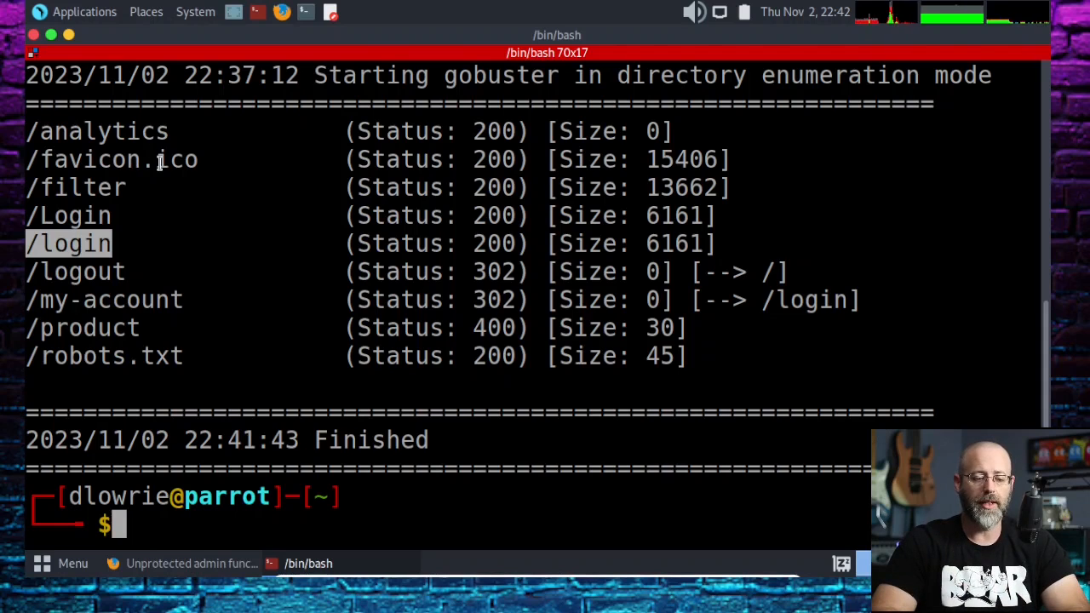
{"action": "mouse_move", "coordinate": [158, 161]}
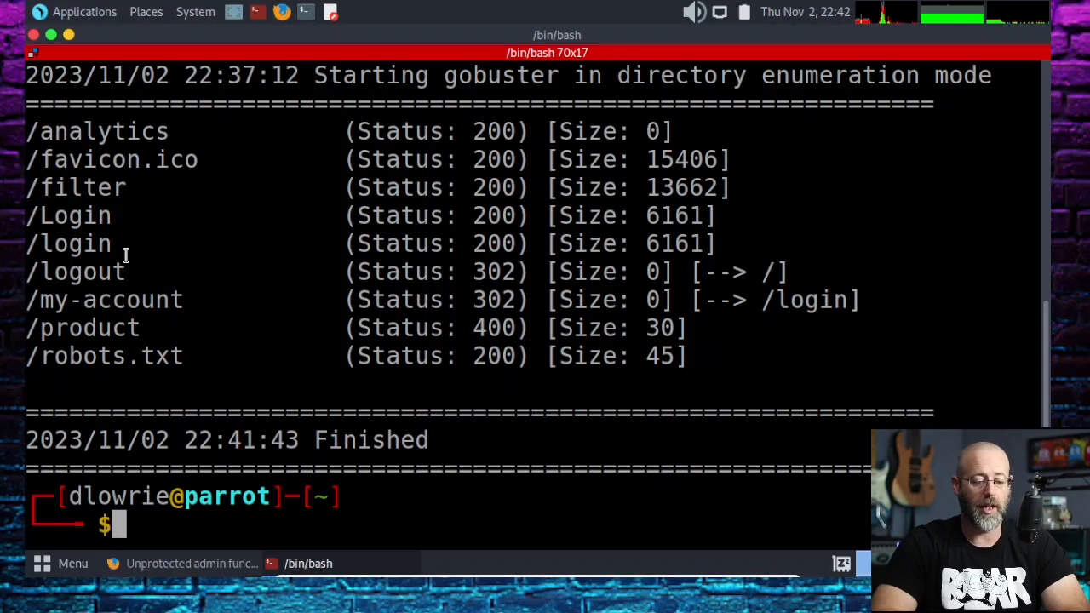
{"action": "double_click", "coordinate": [75, 271]}
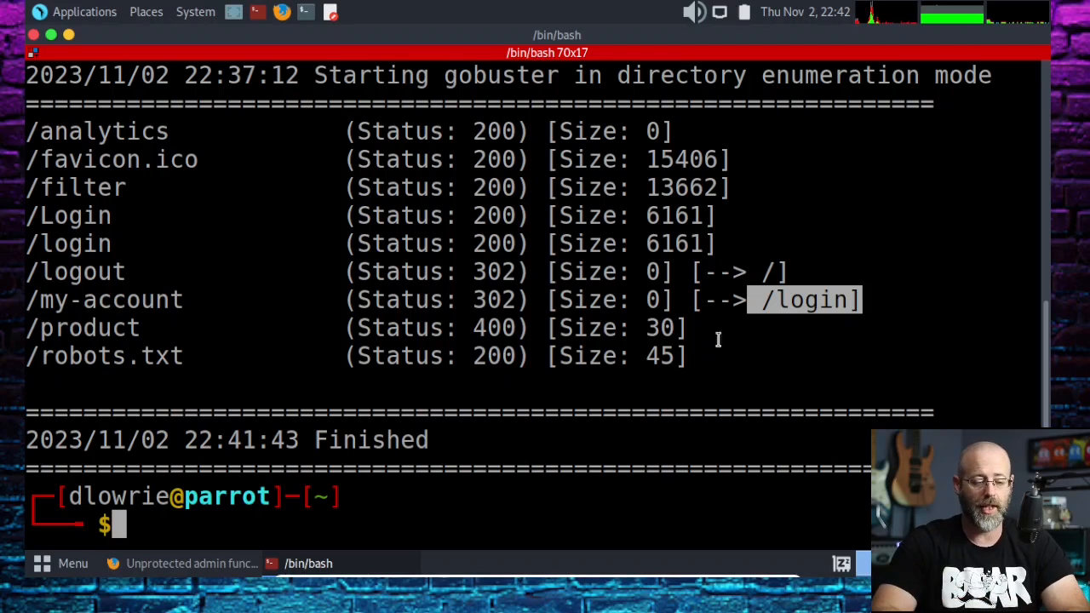
{"action": "mouse_move", "coordinate": [161, 312]}
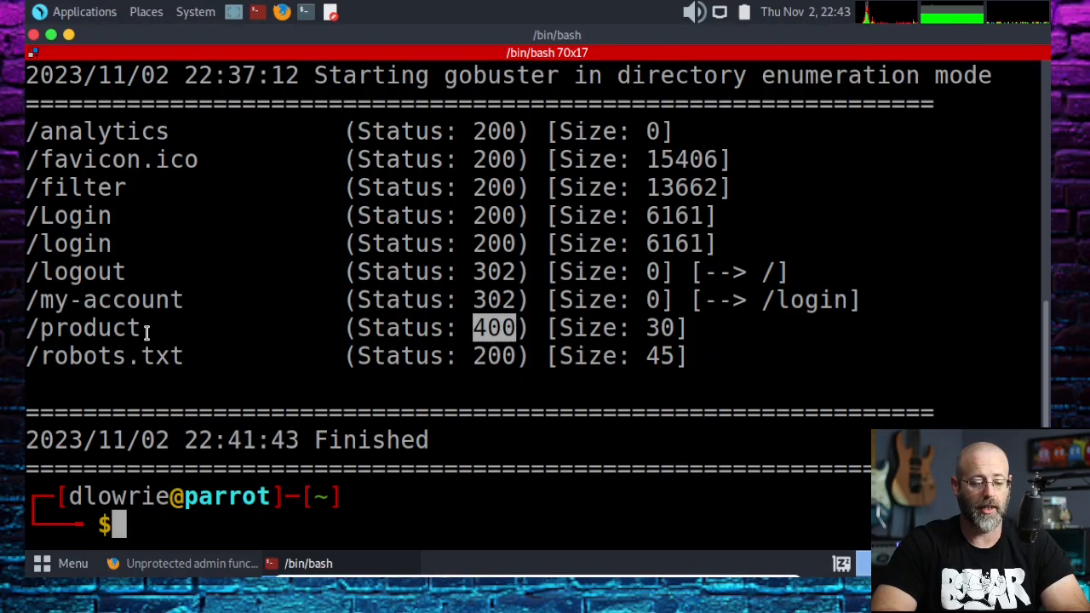
{"action": "double_click", "coordinate": [82, 328]}
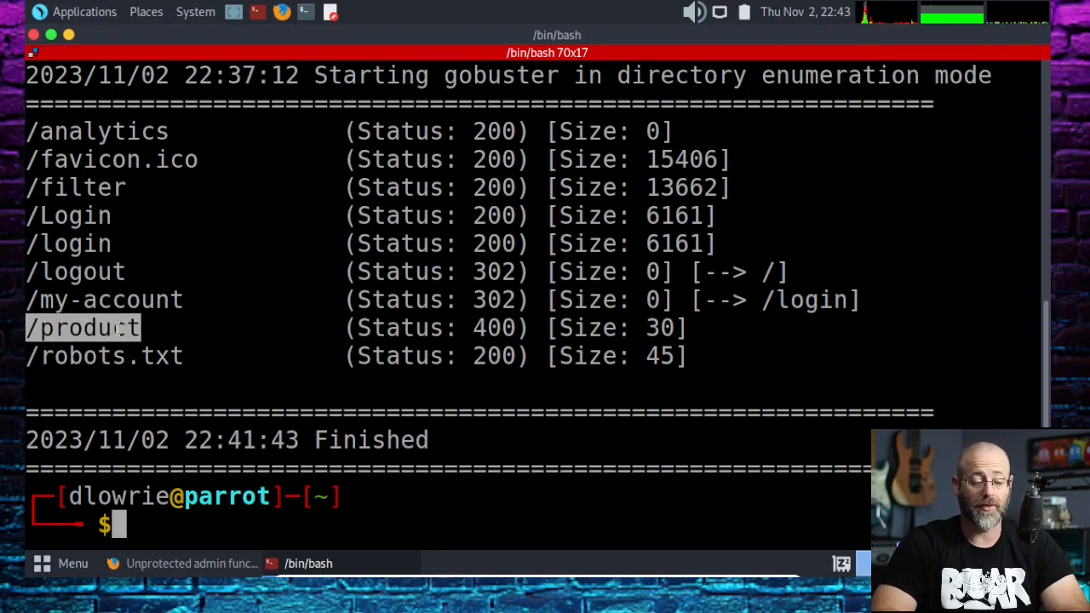
{"action": "left_click", "coordinate": [192, 563]}
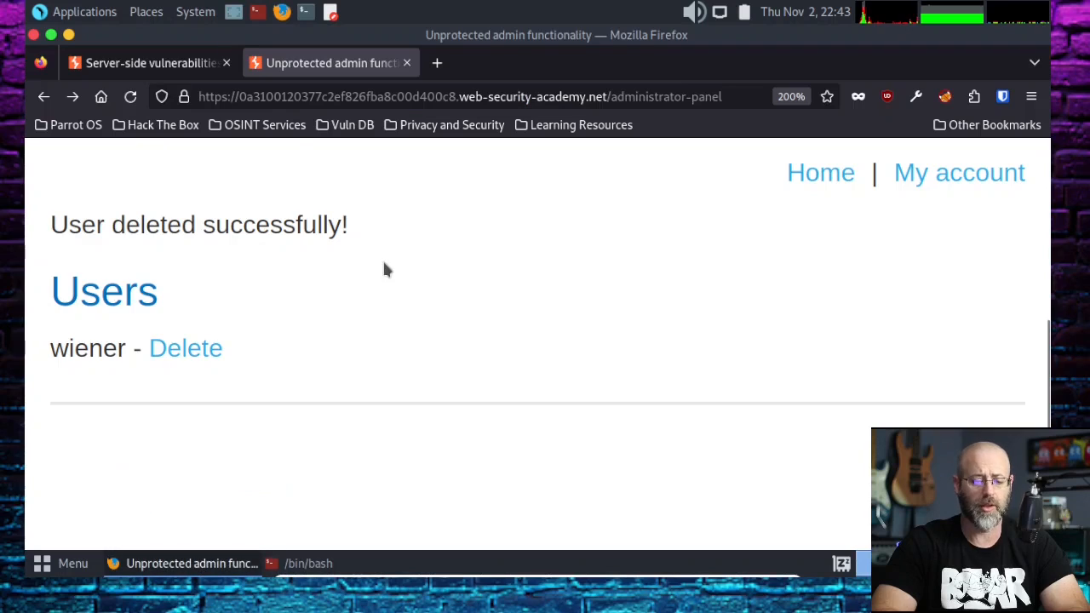
{"action": "mouse_move", "coordinate": [470, 158]}
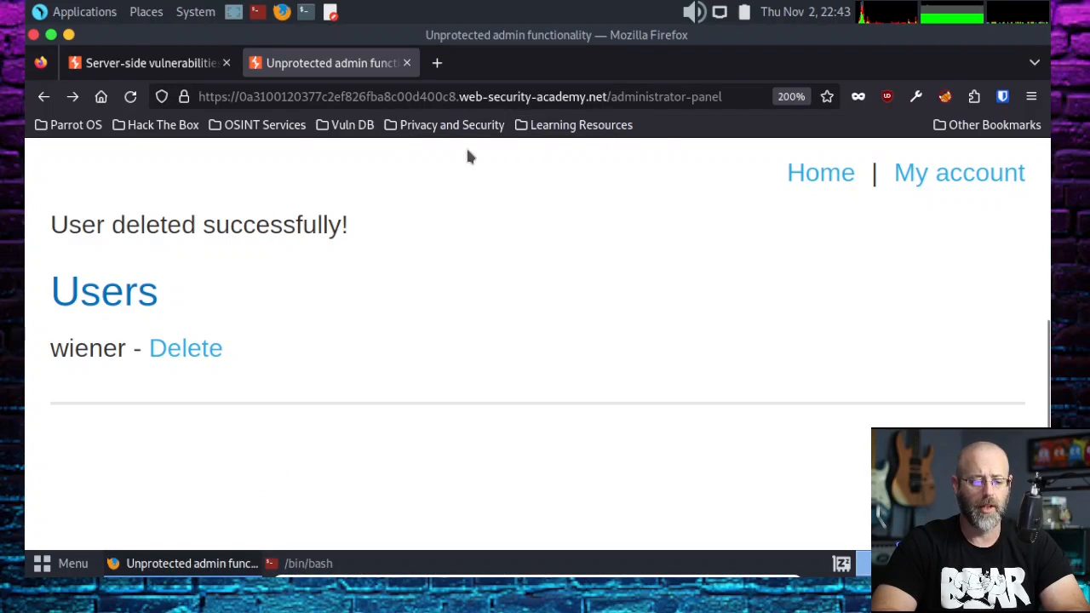
Open the lab's /product path and highlight the 'Missing parameter: productId' error
{"action": "left_click", "coordinate": [460, 97]}
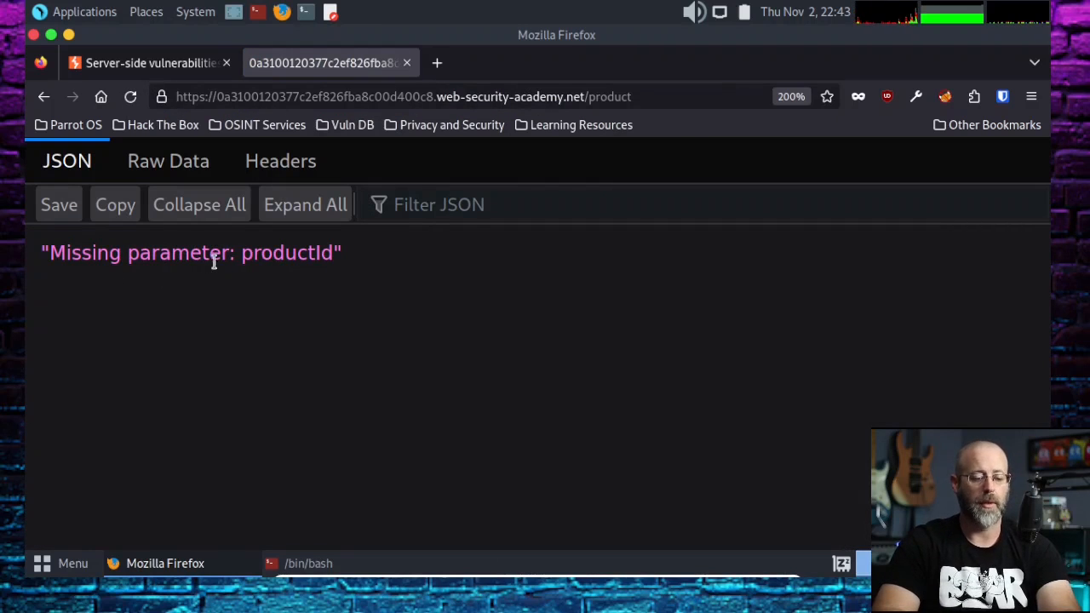
{"action": "mouse_move", "coordinate": [92, 274]}
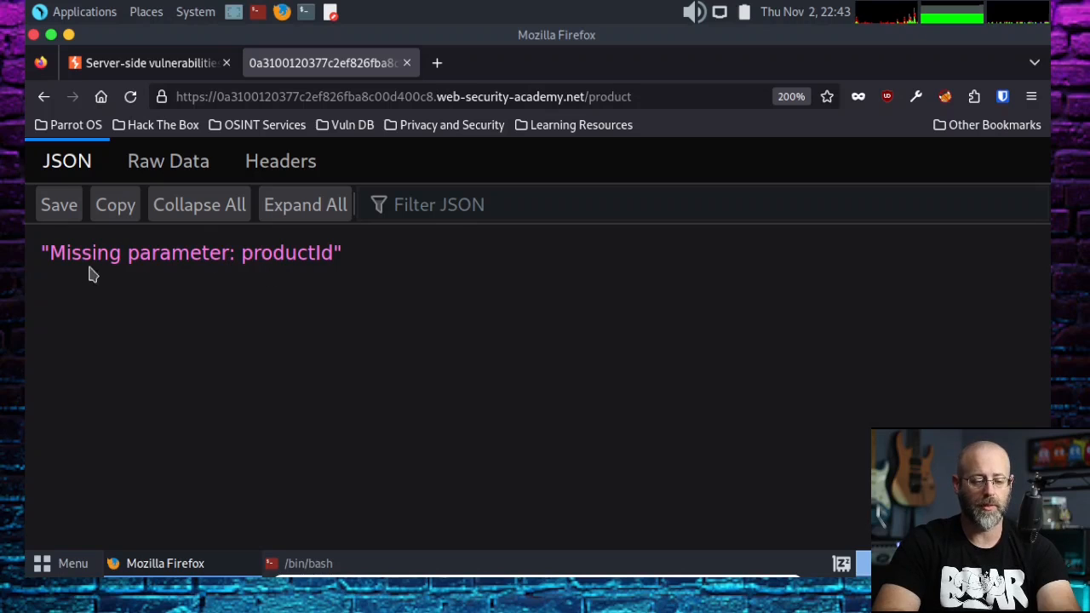
{"action": "left_click_drag", "start_coordinate": [84, 252], "coordinate": [339, 252]}
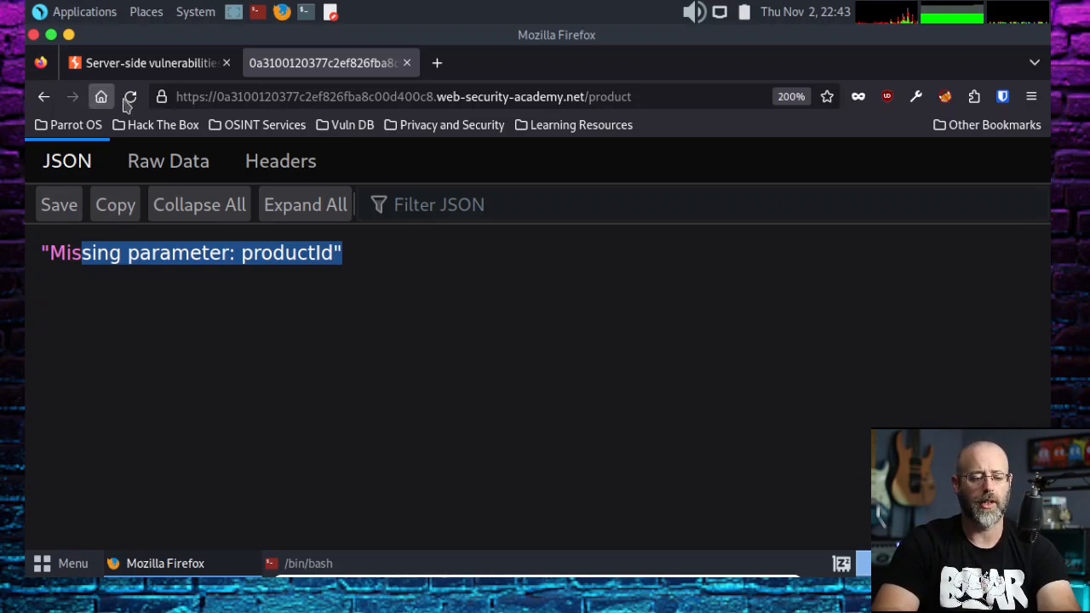
{"action": "left_click", "coordinate": [308, 562]}
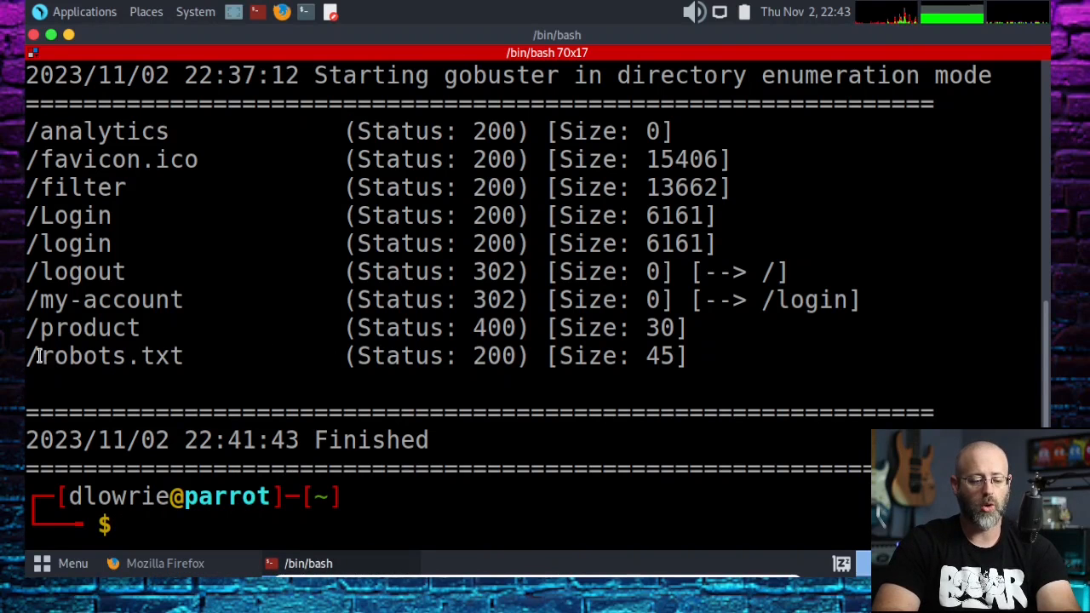
Highlight robots.txt in the gobuster results, run 'apt search seclists', and list /usr/share/
{"action": "double_click", "coordinate": [104, 356]}
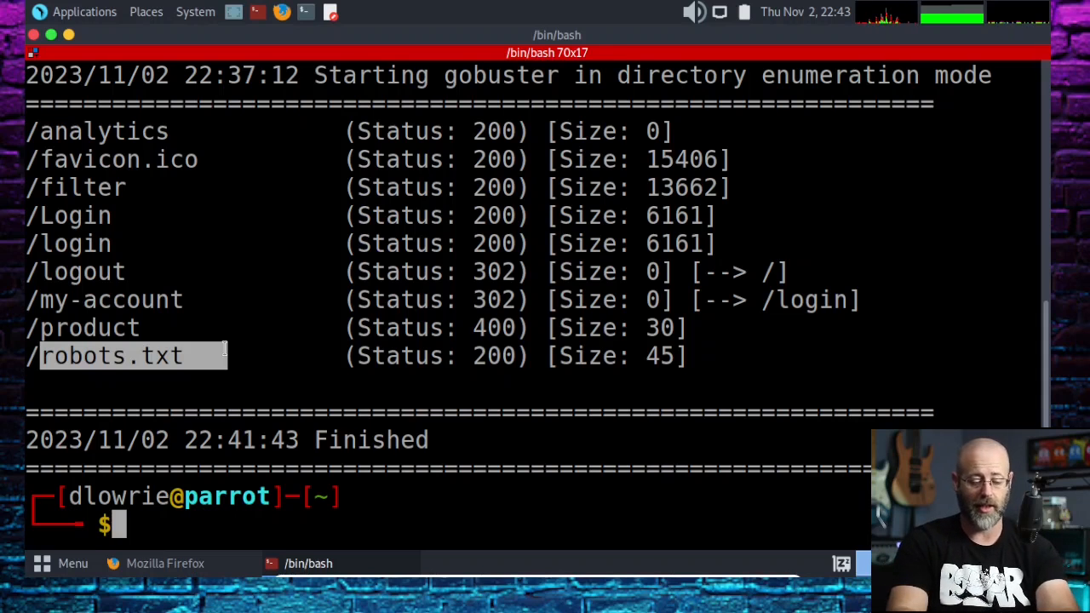
{"action": "type", "text": "apt as"}
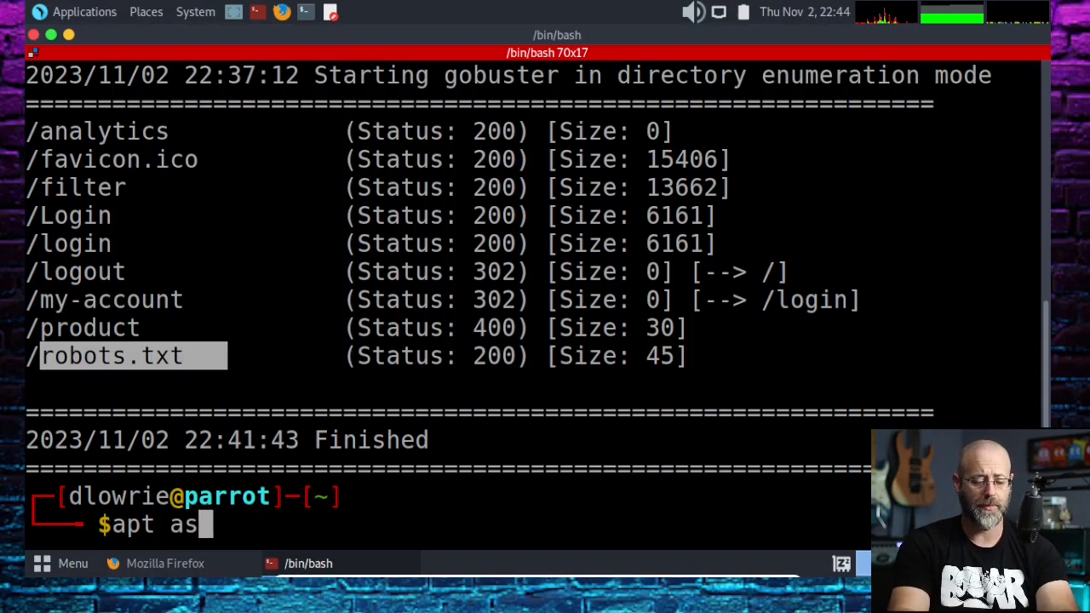
{"action": "type", "text": "earch"}
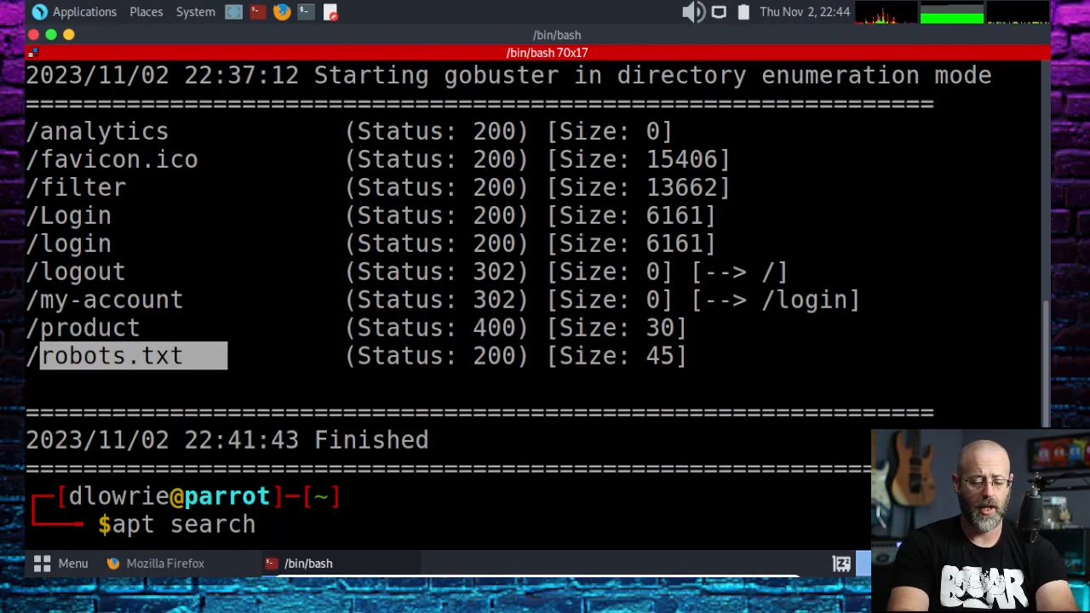
{"action": "type", "text": "seclists"}
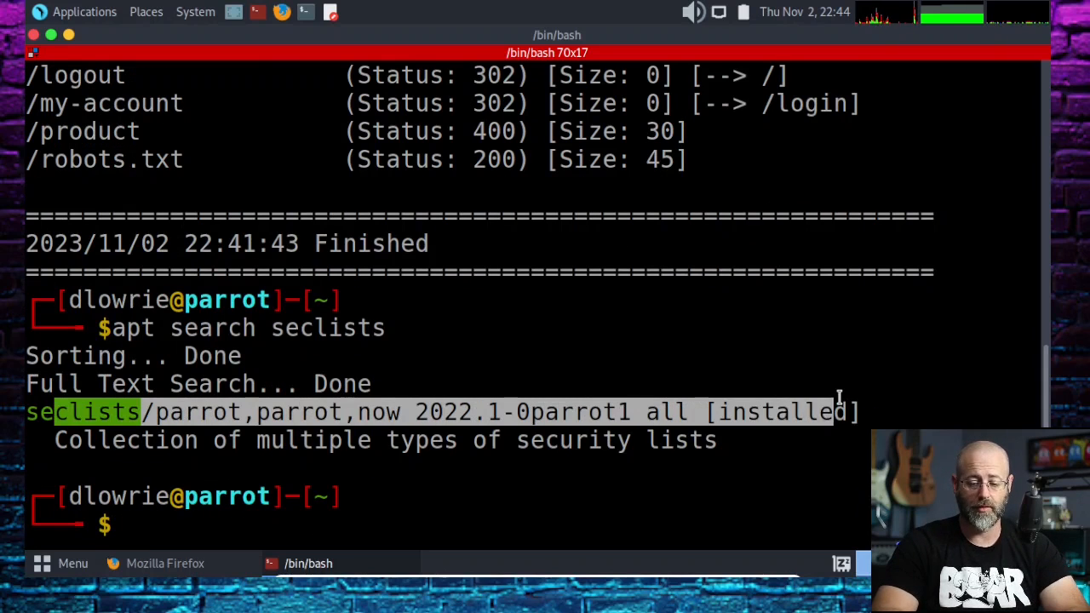
{"action": "mouse_move", "coordinate": [119, 447]}
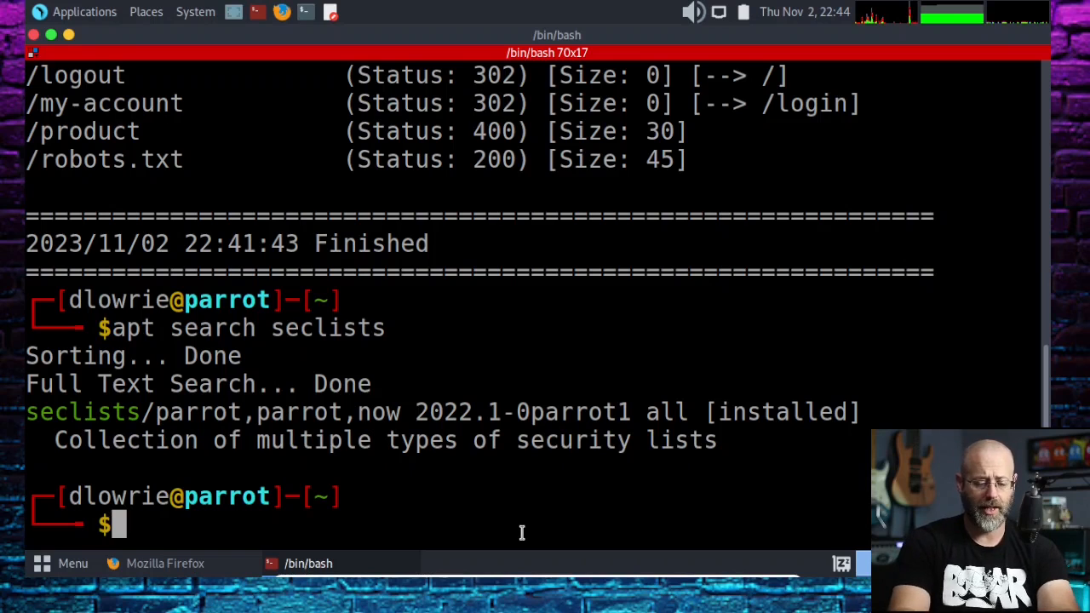
{"action": "type", "text": "ls /usr/share/seclists/"}
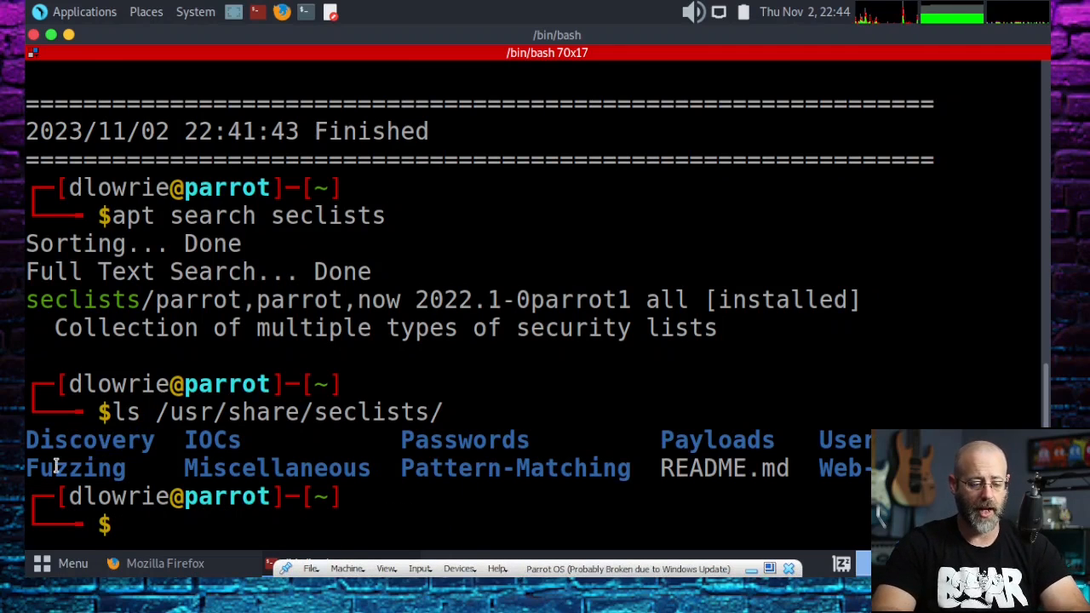
List /usr/share/seclists Discovery folders and page through the Web-Content wordlists, including directory-list-2.3
{"action": "double_click", "coordinate": [323, 467]}
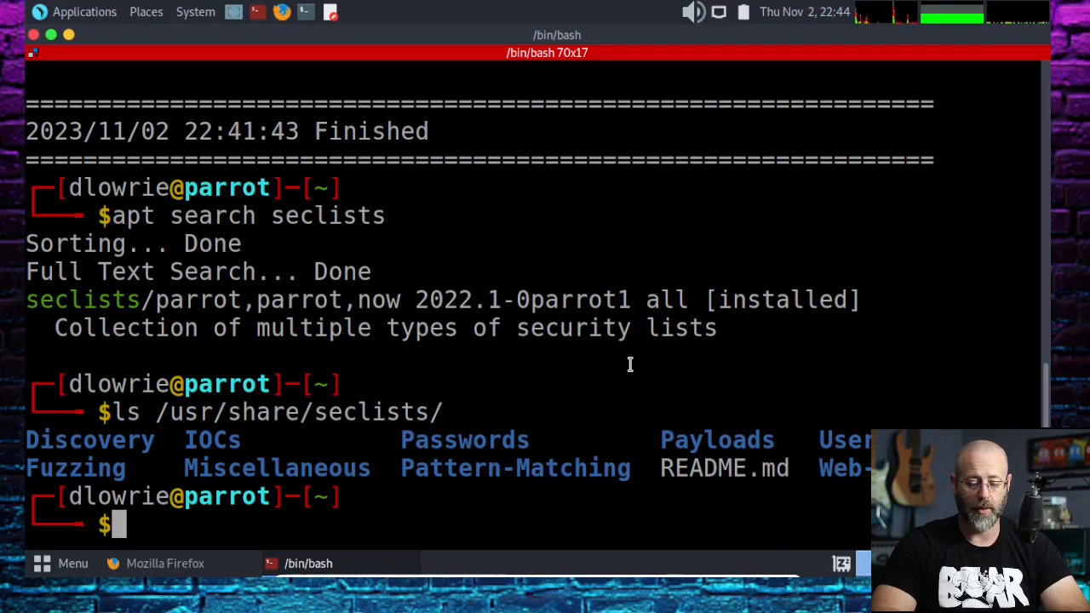
{"action": "mouse_move", "coordinate": [640, 371]}
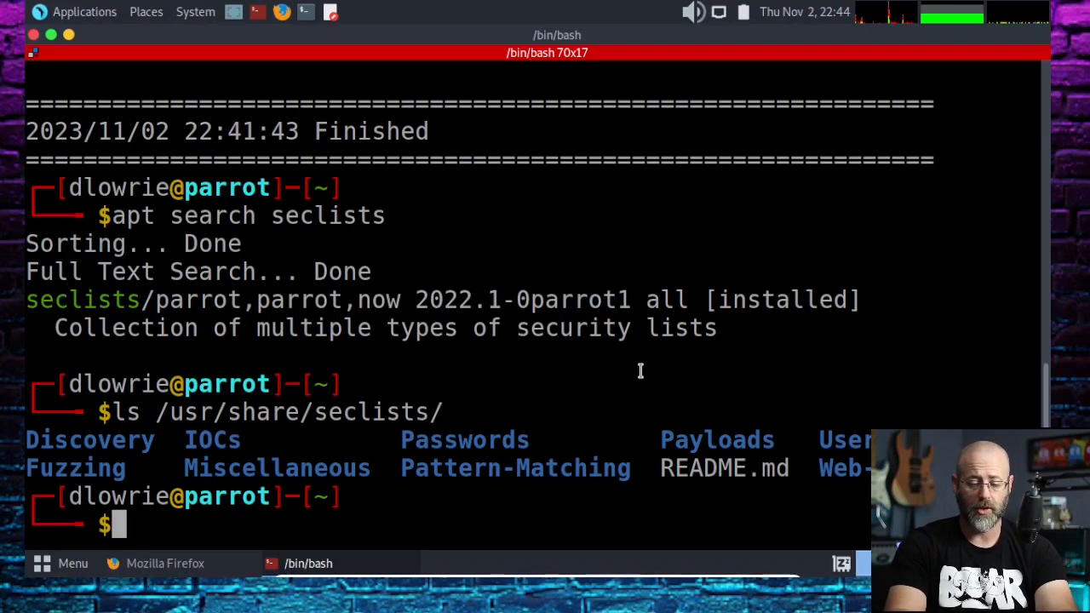
{"action": "mouse_move", "coordinate": [578, 414]}
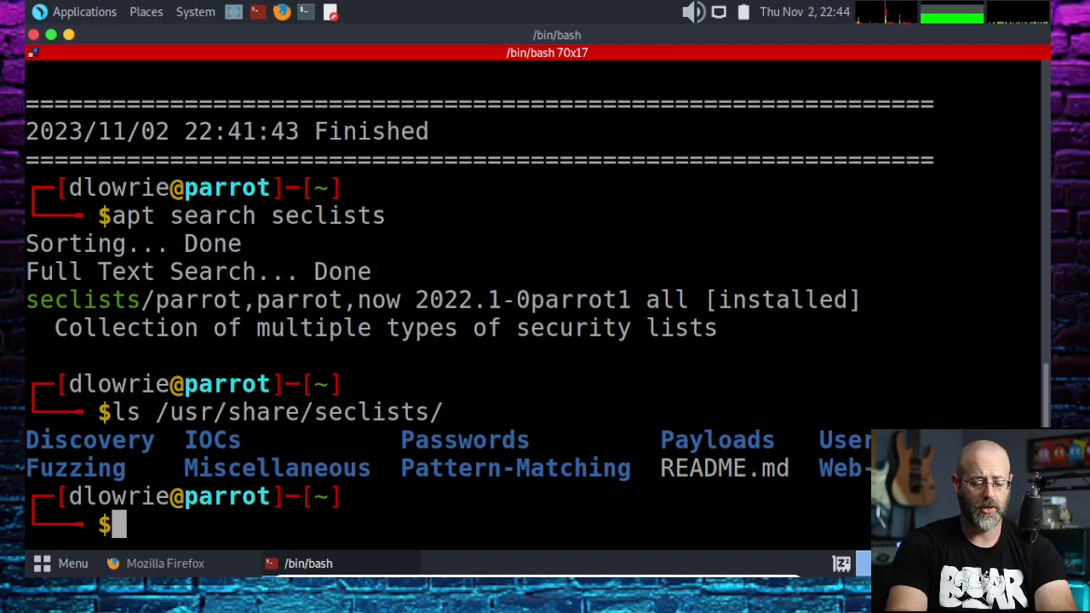
{"action": "type", "text": "ls /usr/"}
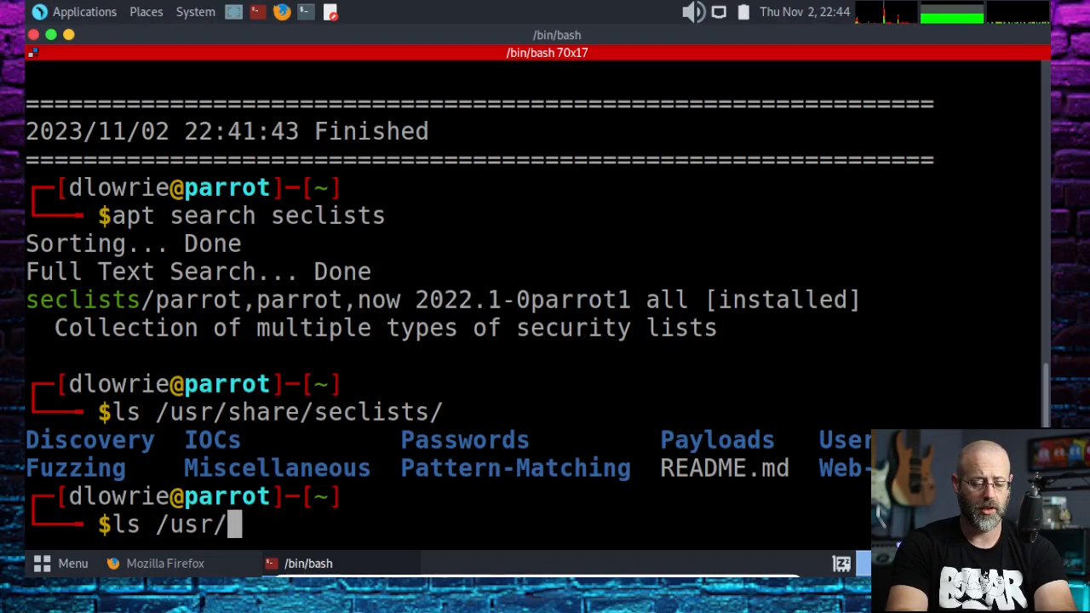
{"action": "type", "text": "share/seclists/Discovery/"}
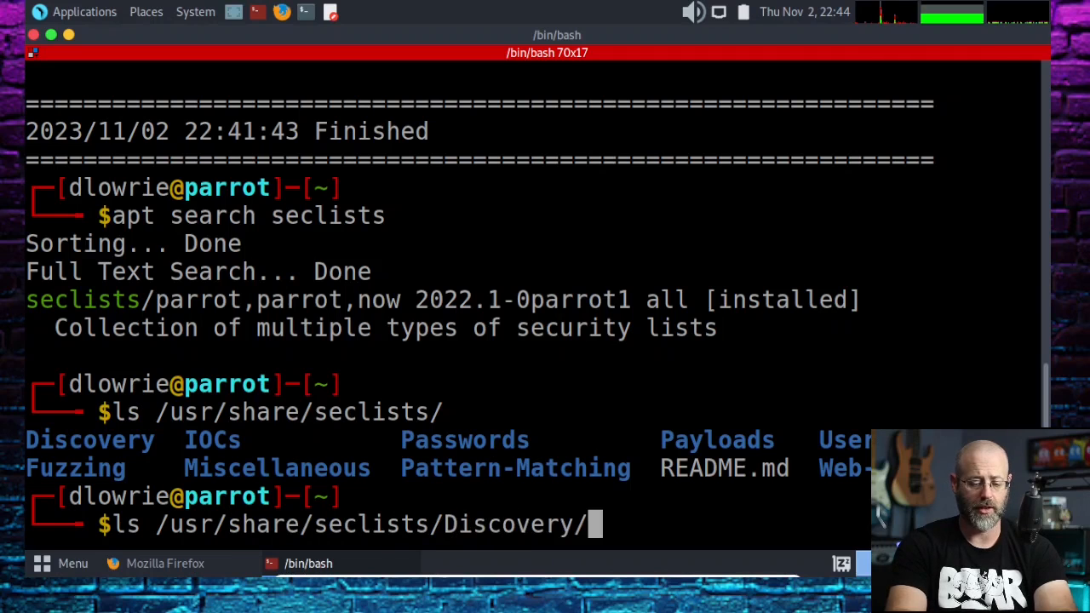
{"action": "key", "text": "Return"}
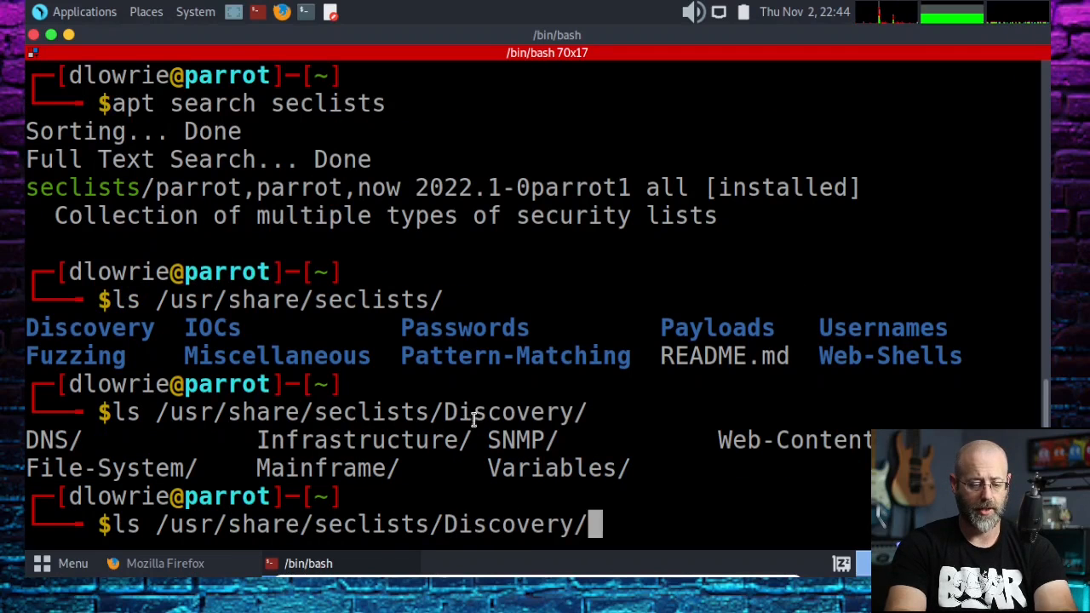
{"action": "type", "text": "W"}
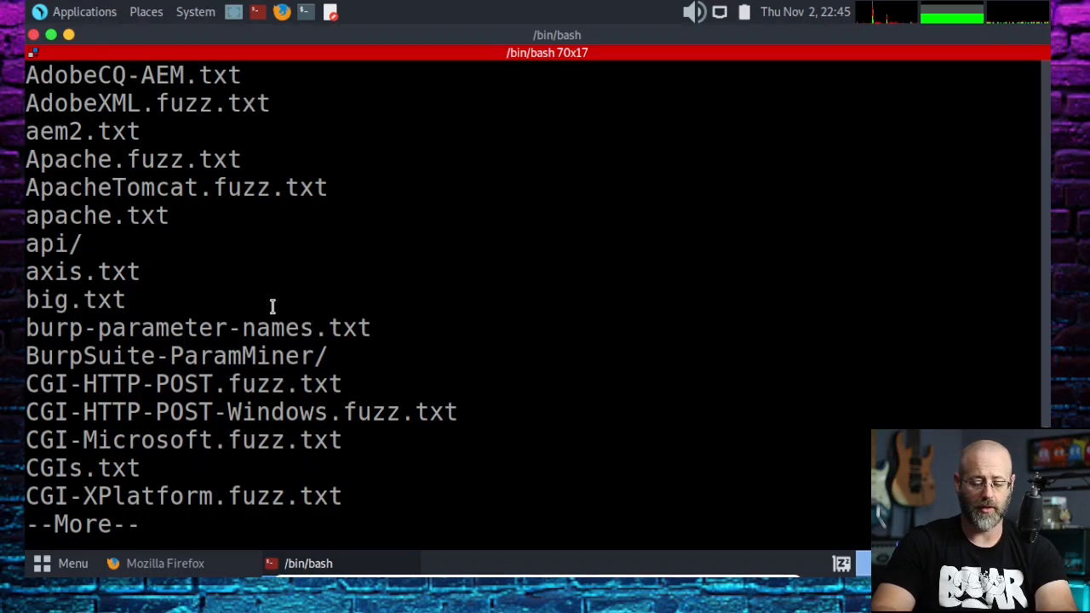
{"action": "key", "text": "space"}
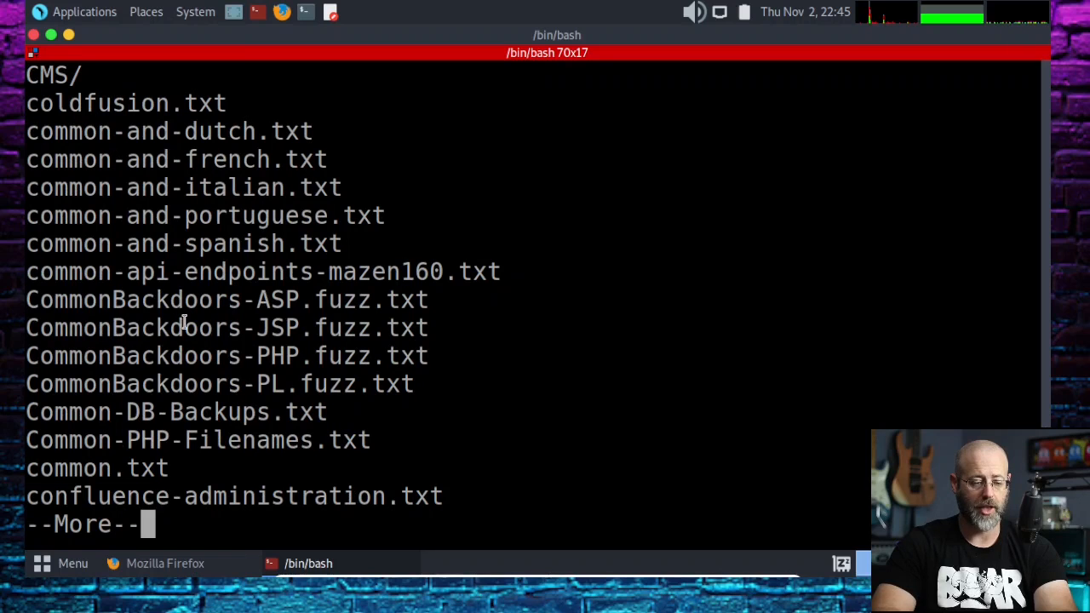
{"action": "key", "text": "space"}
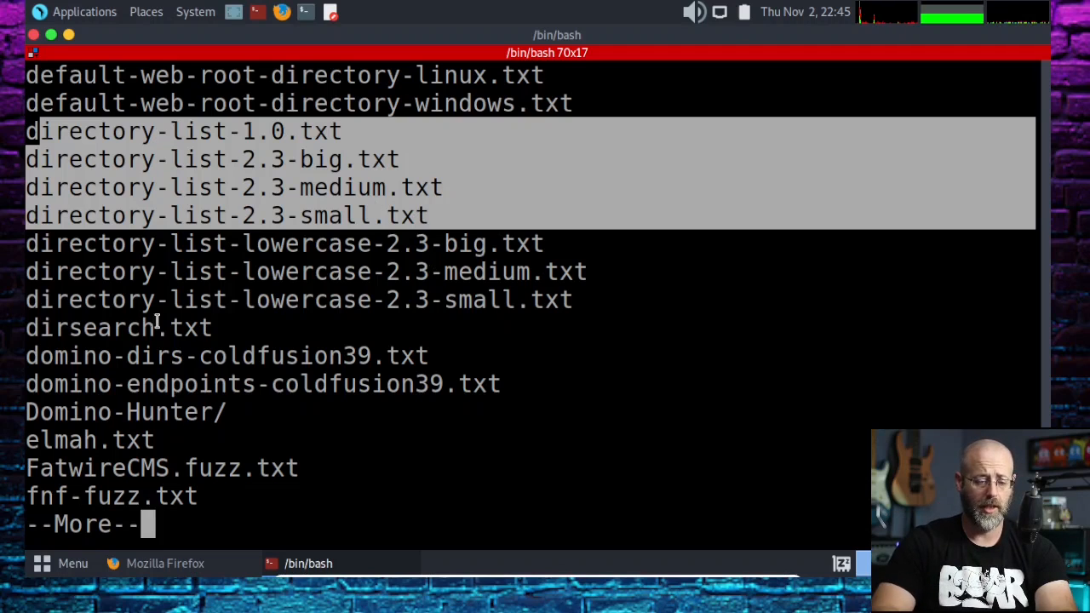
{"action": "key", "text": "space"}
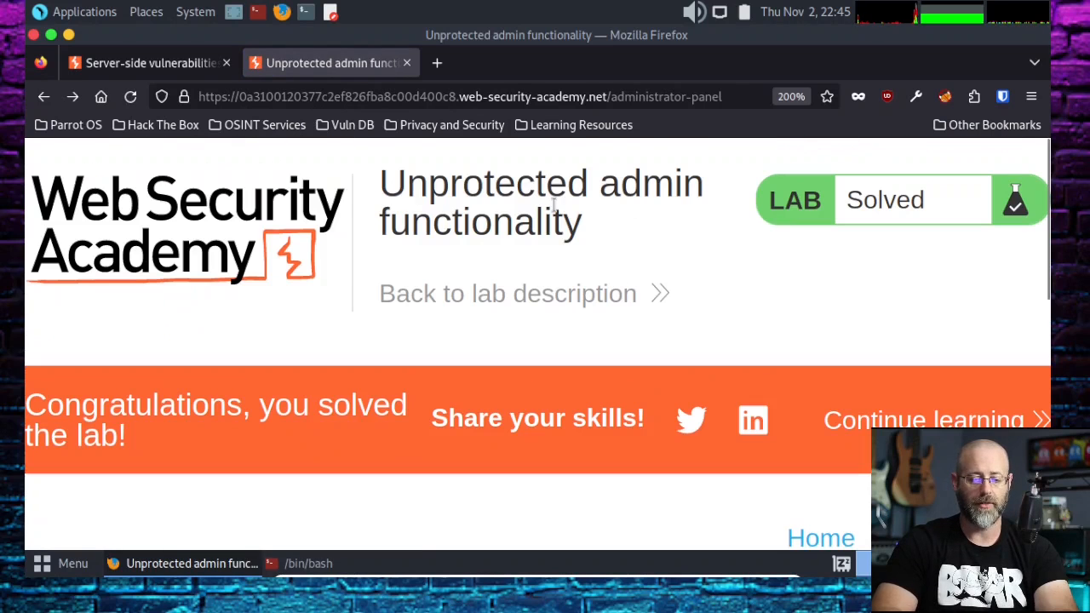
Highlight 'Unprotected' in the solved lab's title on the administrator-panel page
{"action": "double_click", "coordinate": [471, 183]}
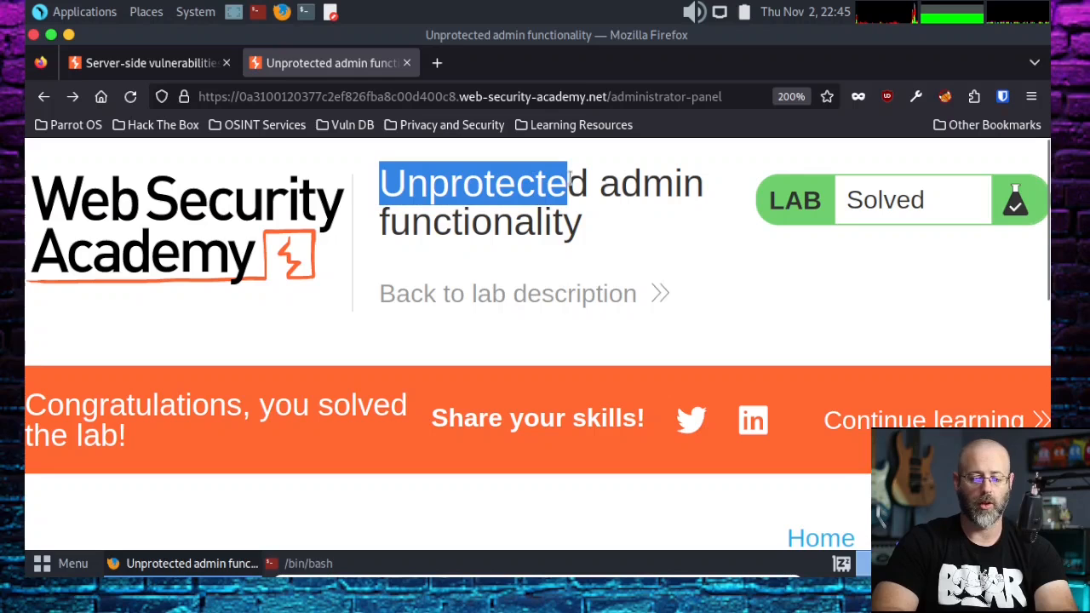
{"action": "mouse_move", "coordinate": [215, 238]}
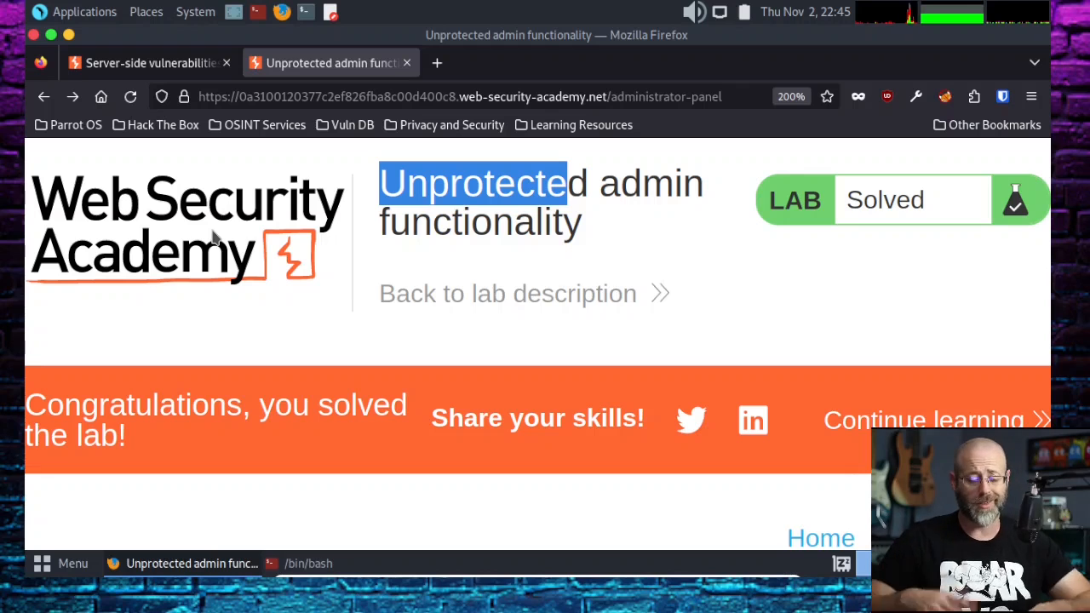
{"action": "mouse_move", "coordinate": [268, 290]}
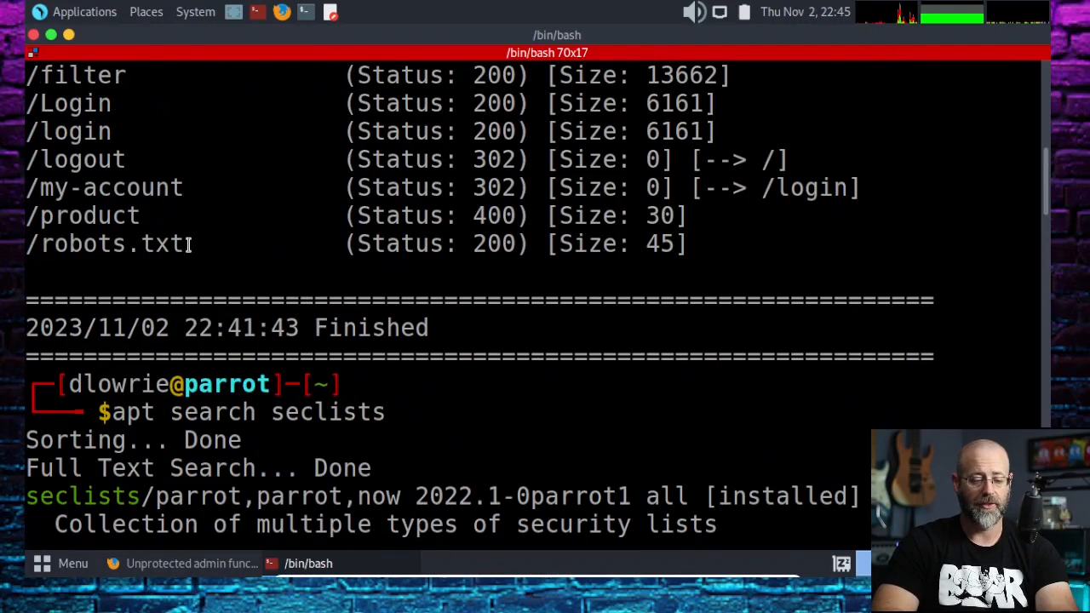
{"action": "double_click", "coordinate": [102, 245]}
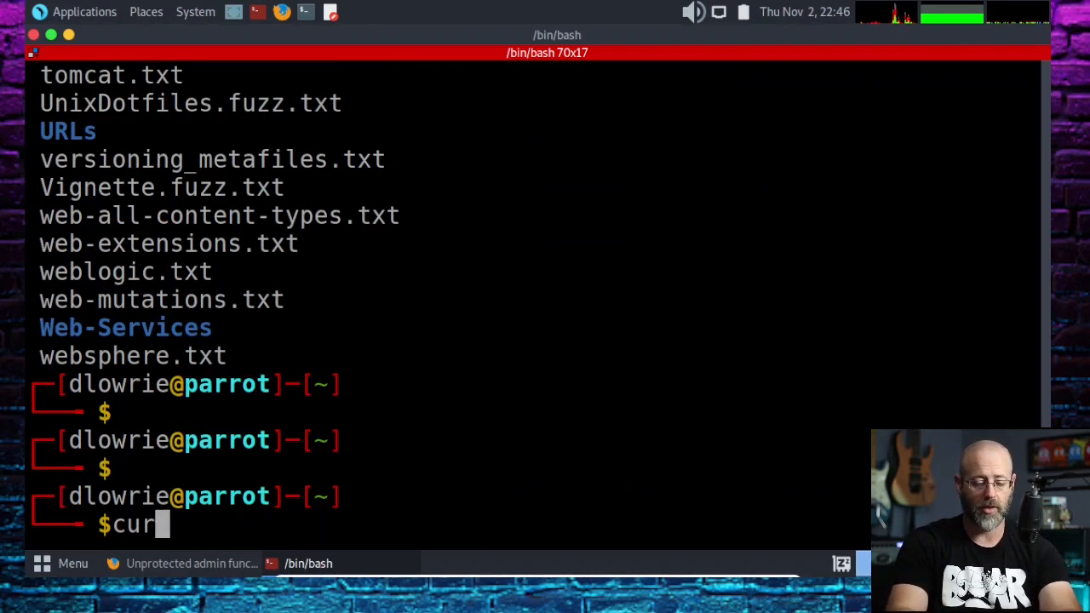
{"action": "type", "text": "l"}
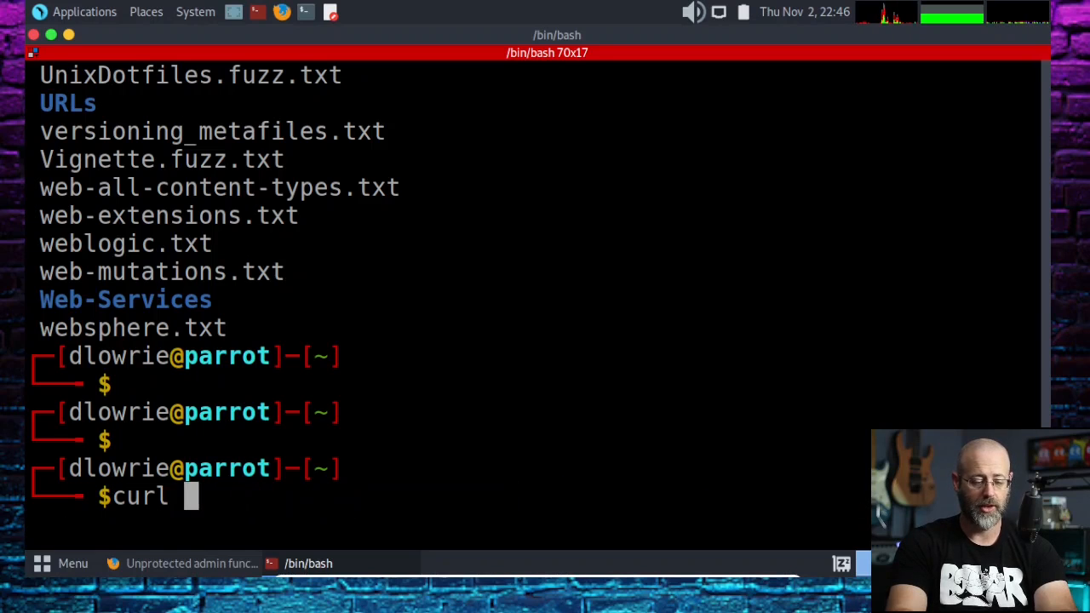
{"action": "type", "text": "https://0a3100120377c2ef826fba8c00d400c8.web-security-academy.net/"}
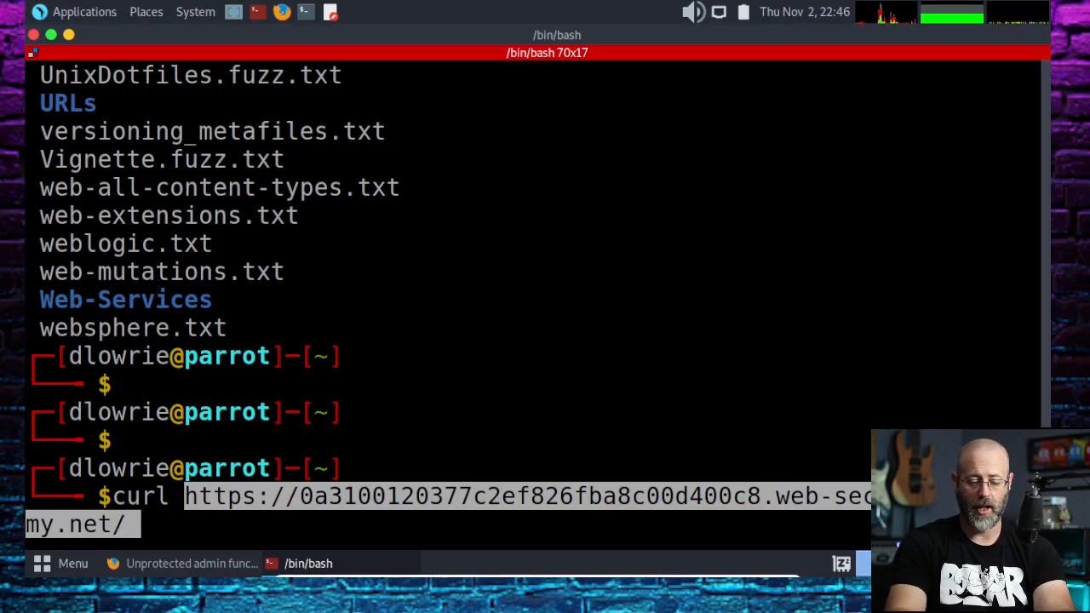
{"action": "type", "text": "robot"}
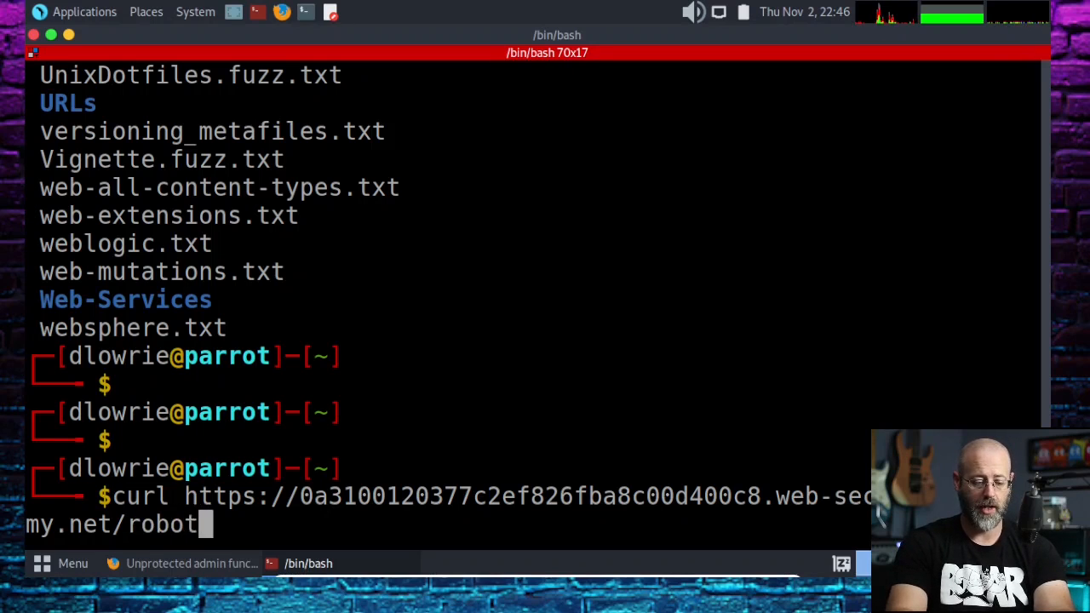